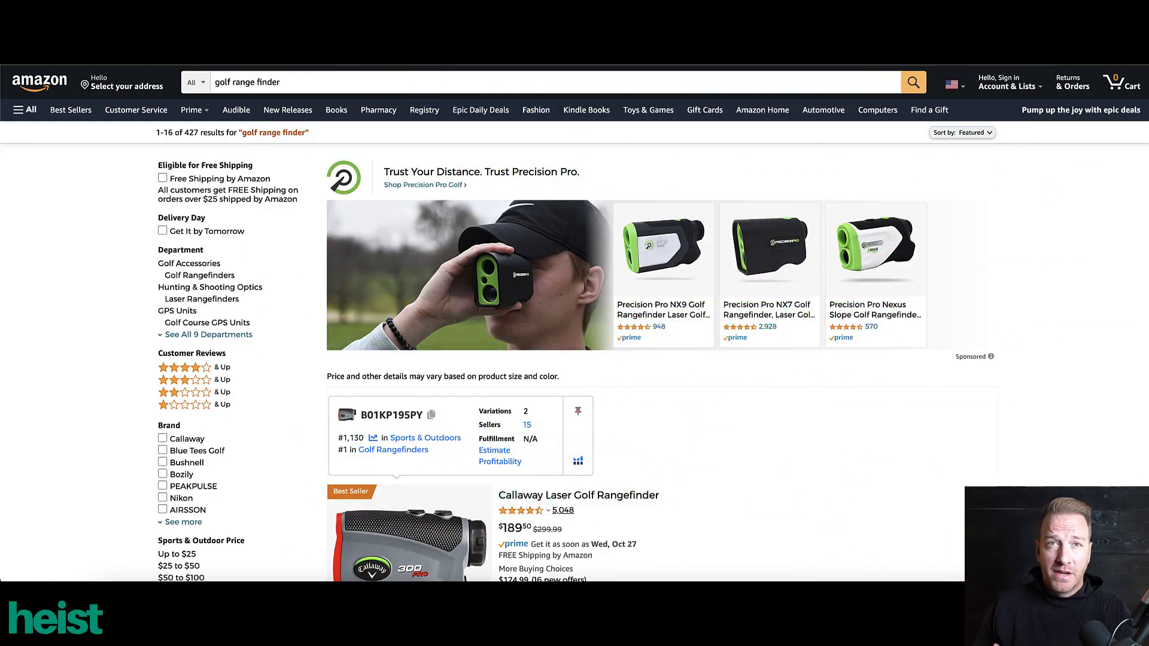
mouse_move(826, 139)
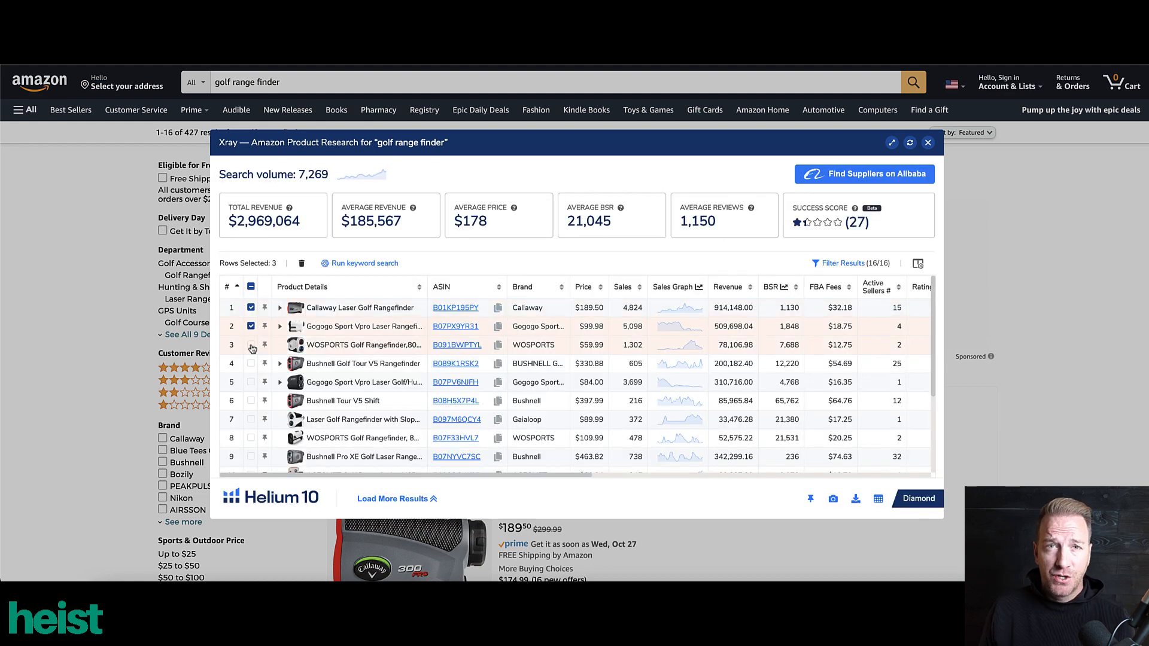
Select two more competitor products and export the Cerebro keyword results as CSV.
click(251, 363)
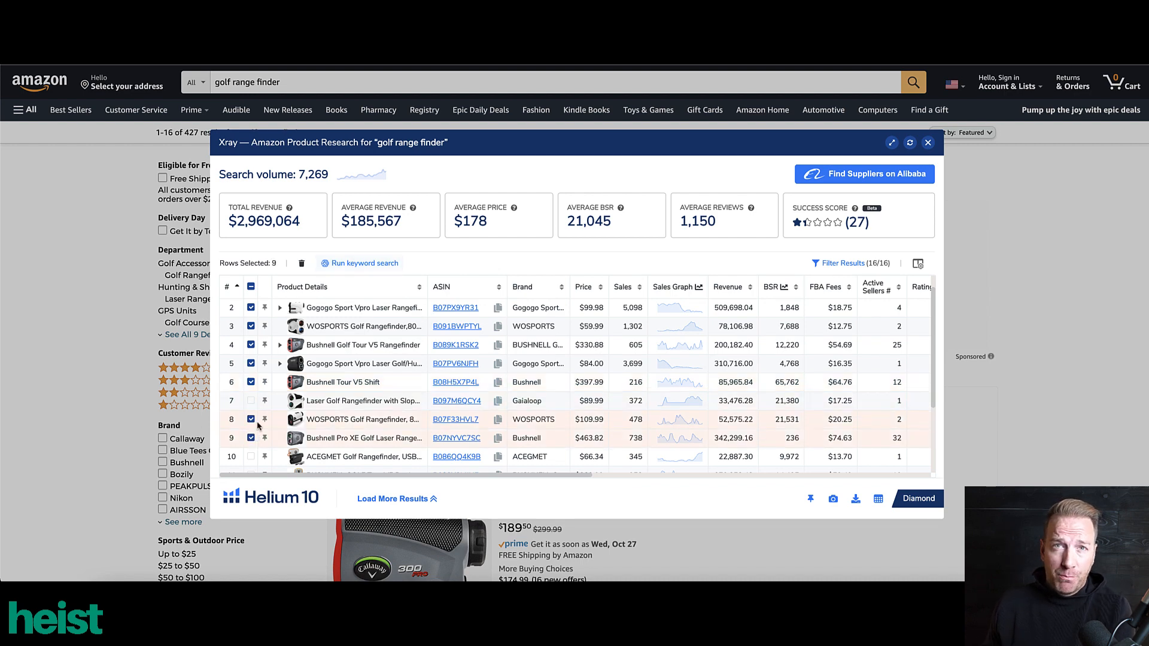
click(359, 263)
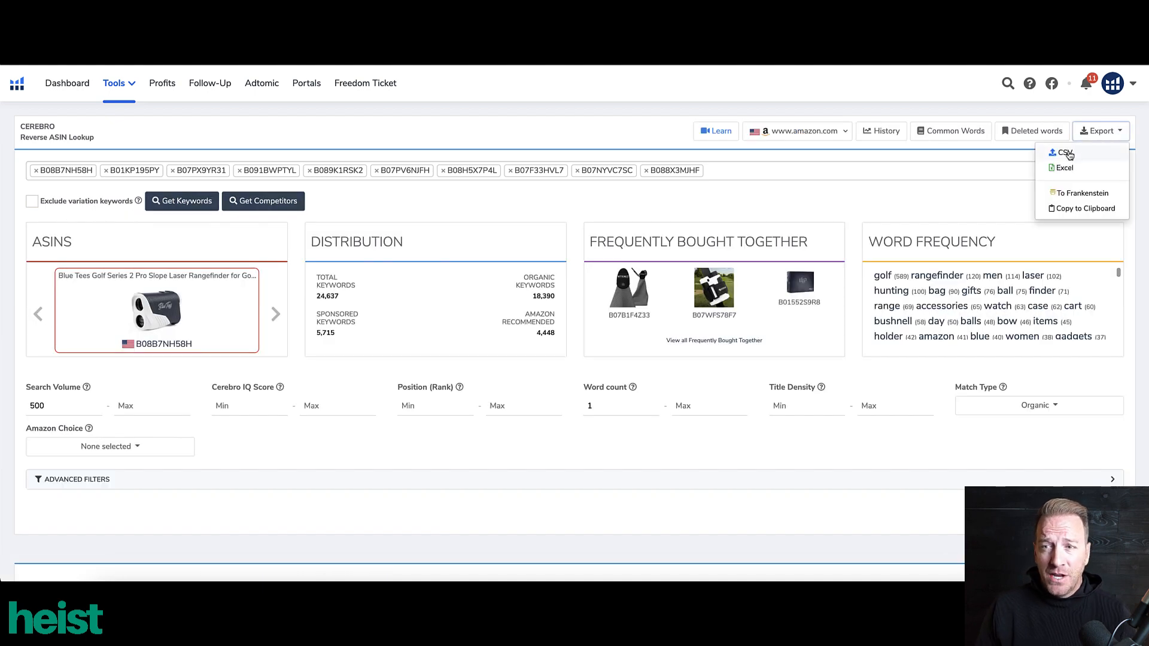
click(1061, 155)
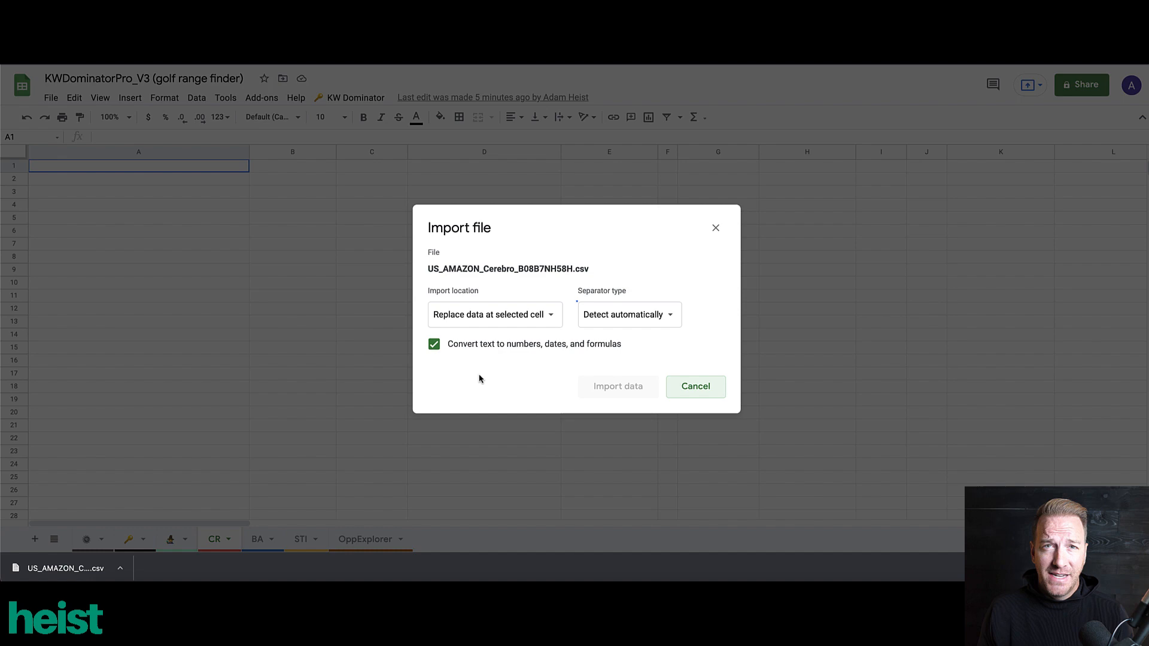
Import the keyword CSV, mark a top competitor as alpha ASIN and add its keywords to targets.
click(618, 387)
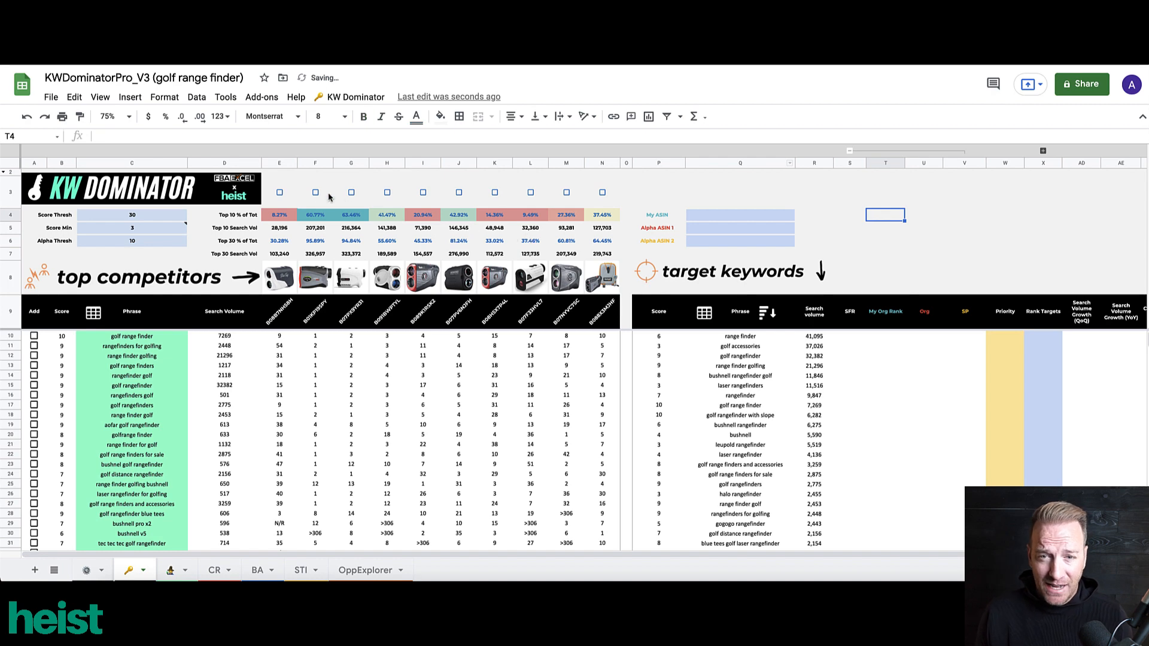
click(351, 193)
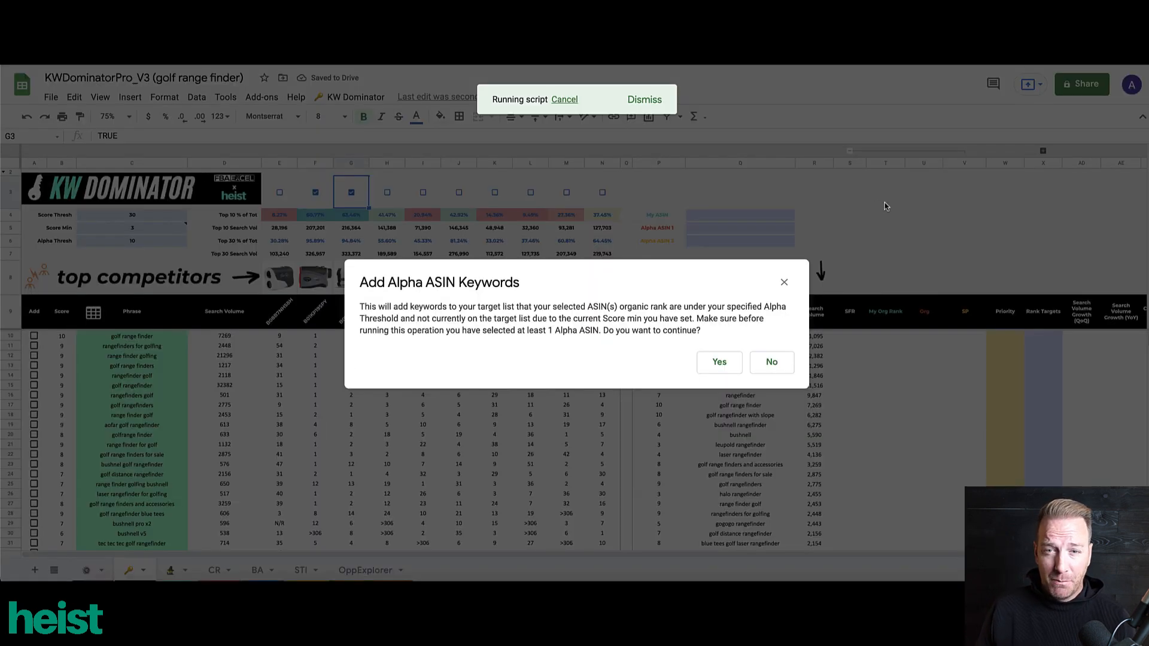
click(718, 362)
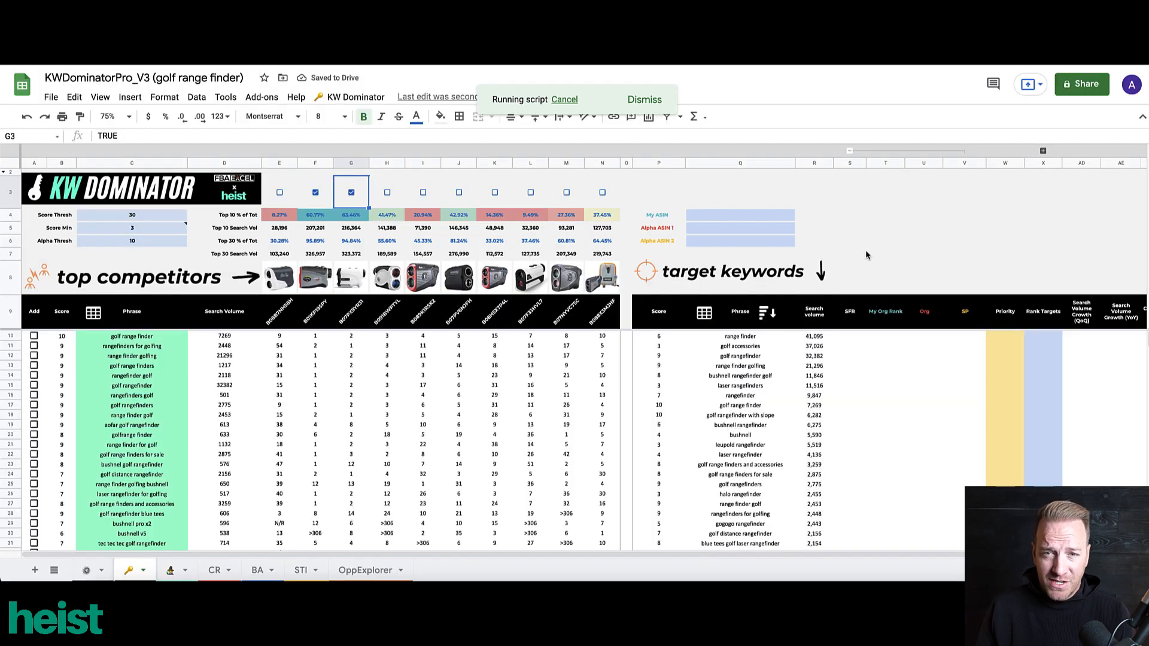
scroll(down, 3)
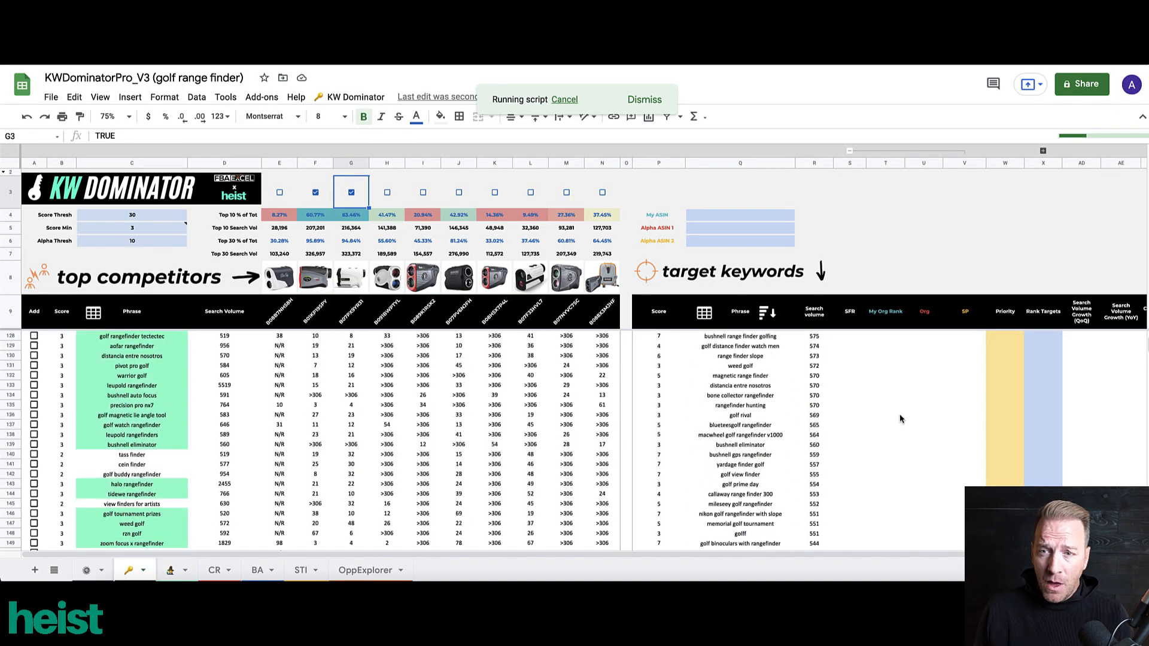
scroll(down, 3)
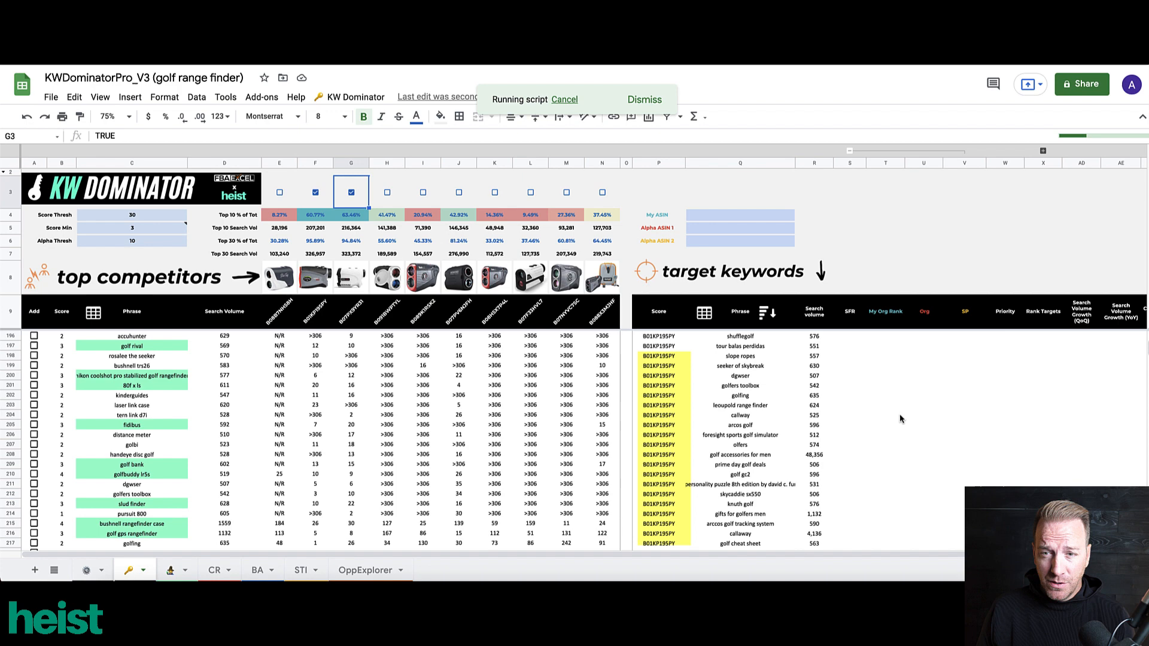
scroll(down, 3)
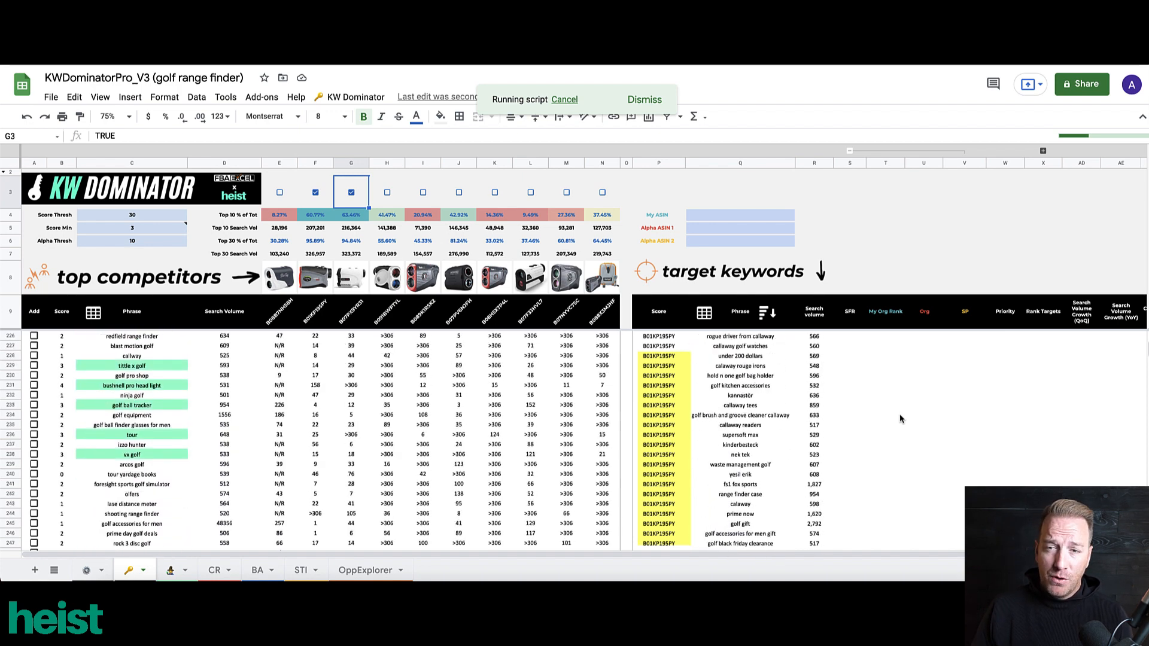
scroll(down, 3)
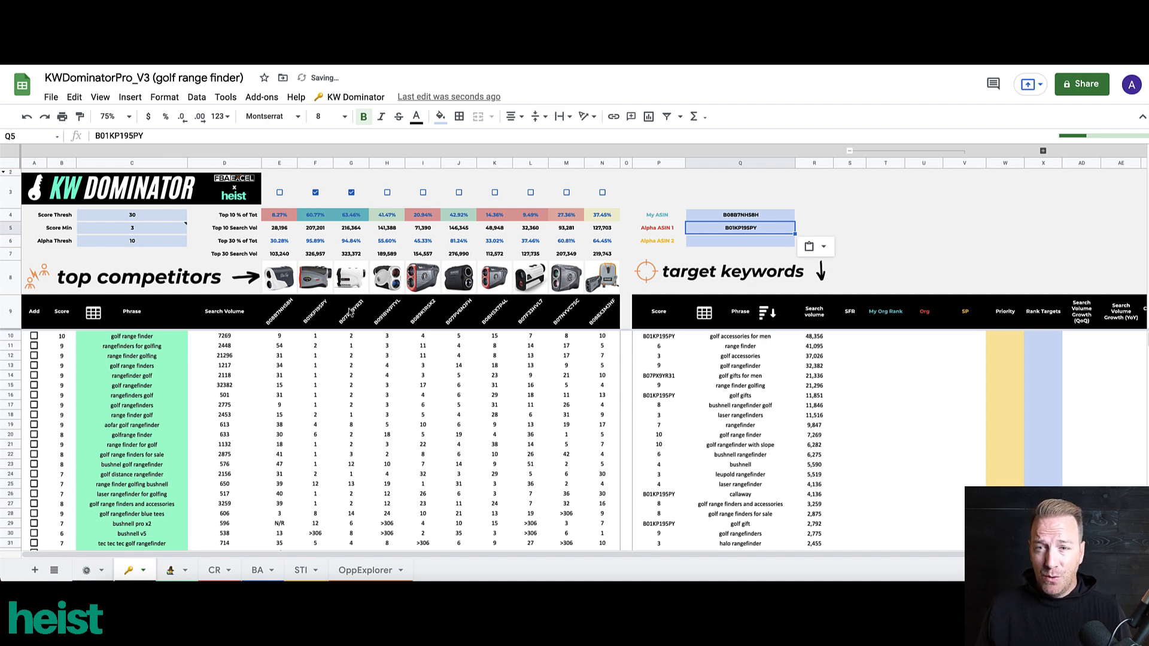
Fill in the second alpha competitor ASIN and review the new rank columns.
click(740, 241)
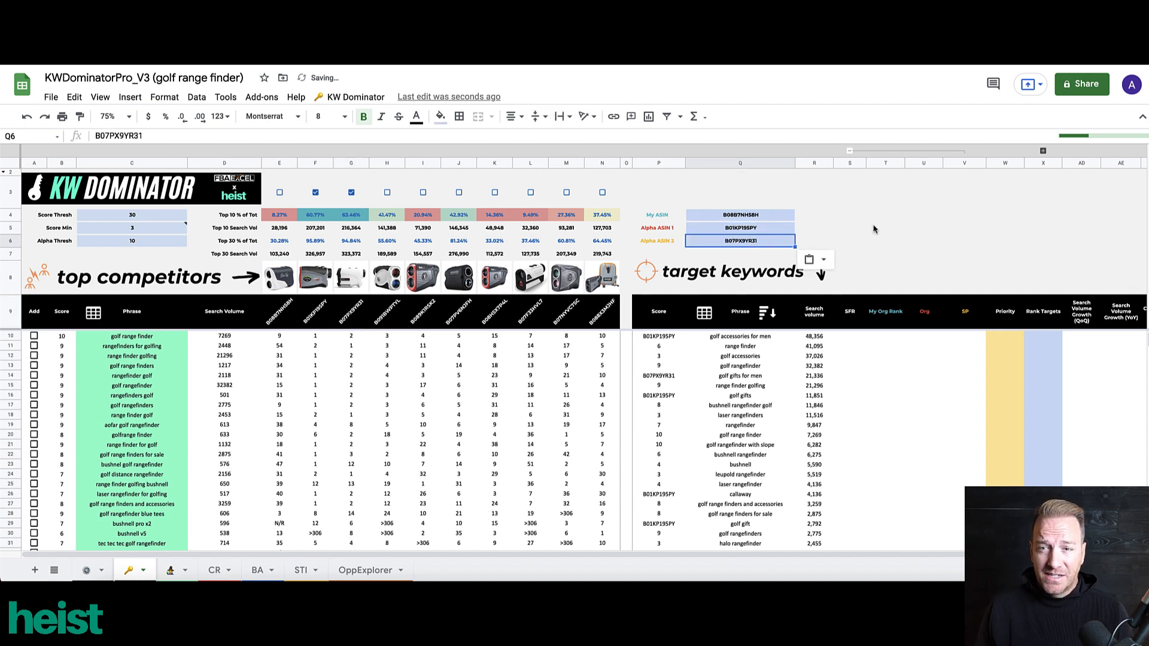
click(885, 215)
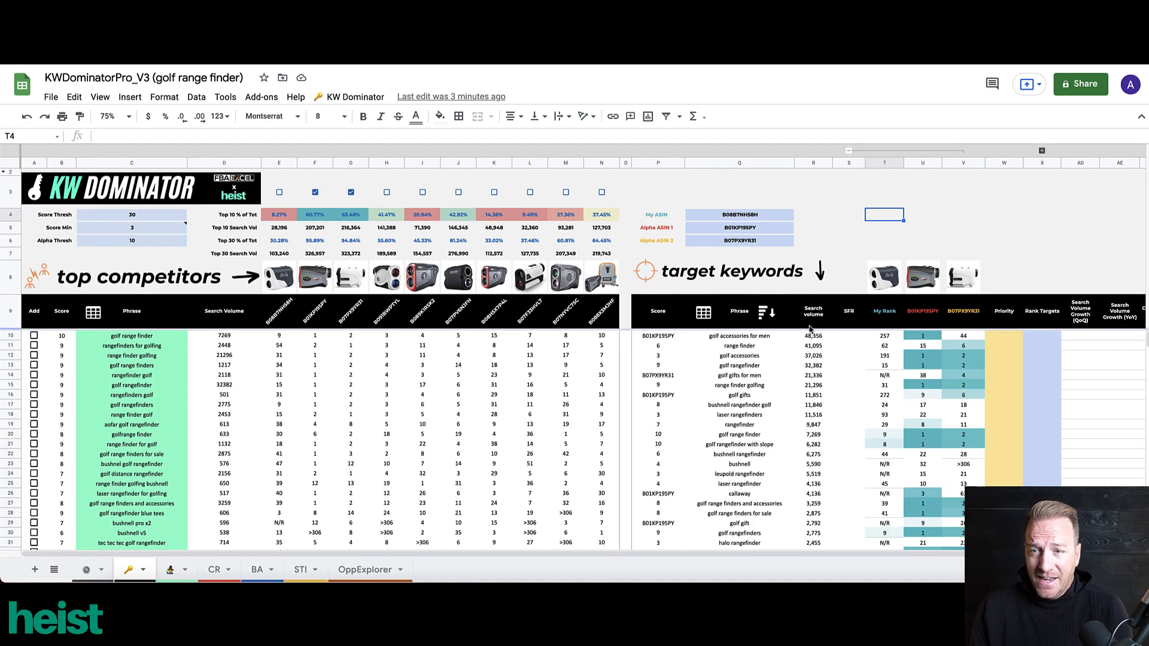
mouse_move(827, 343)
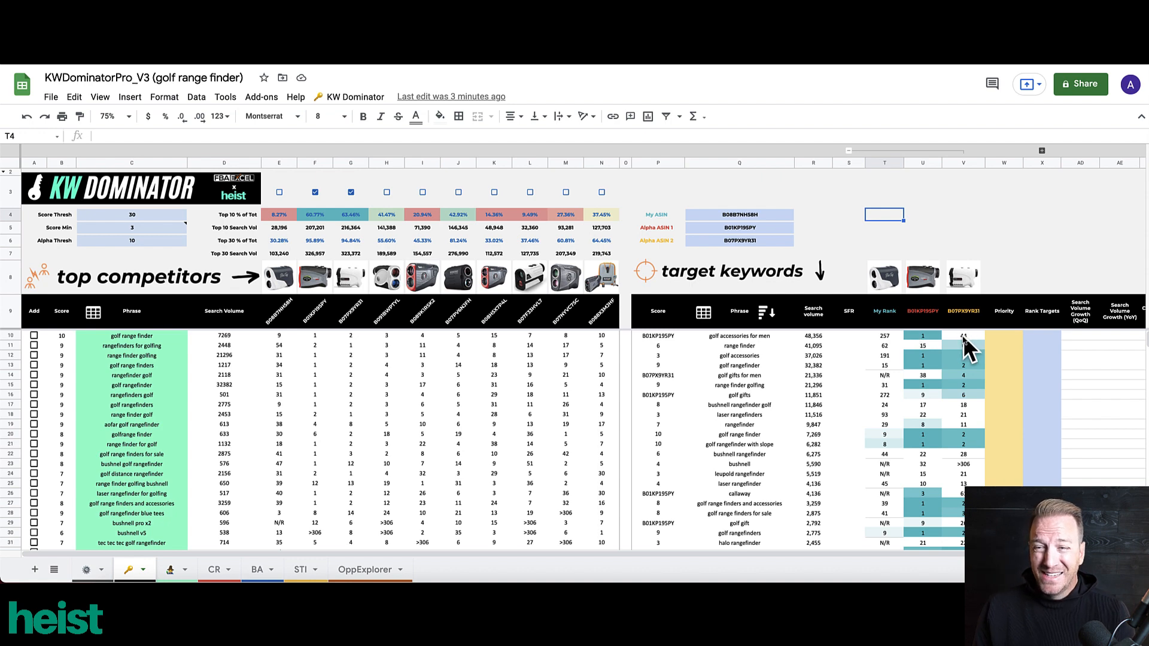
scroll(down, 3)
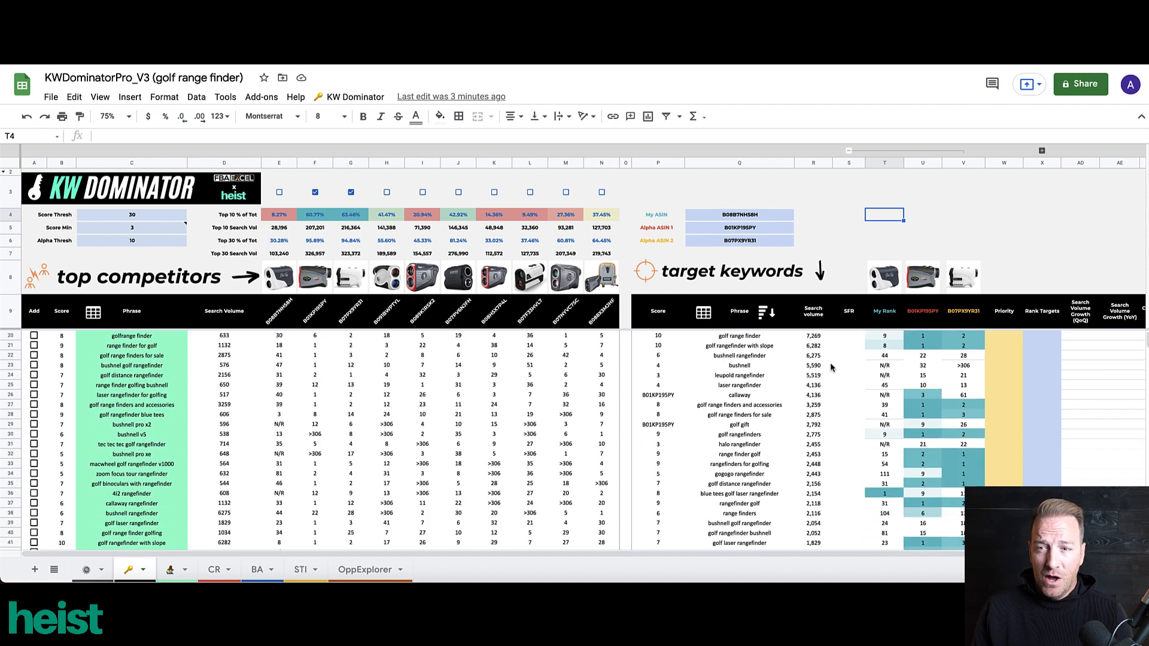
scroll(down, 3)
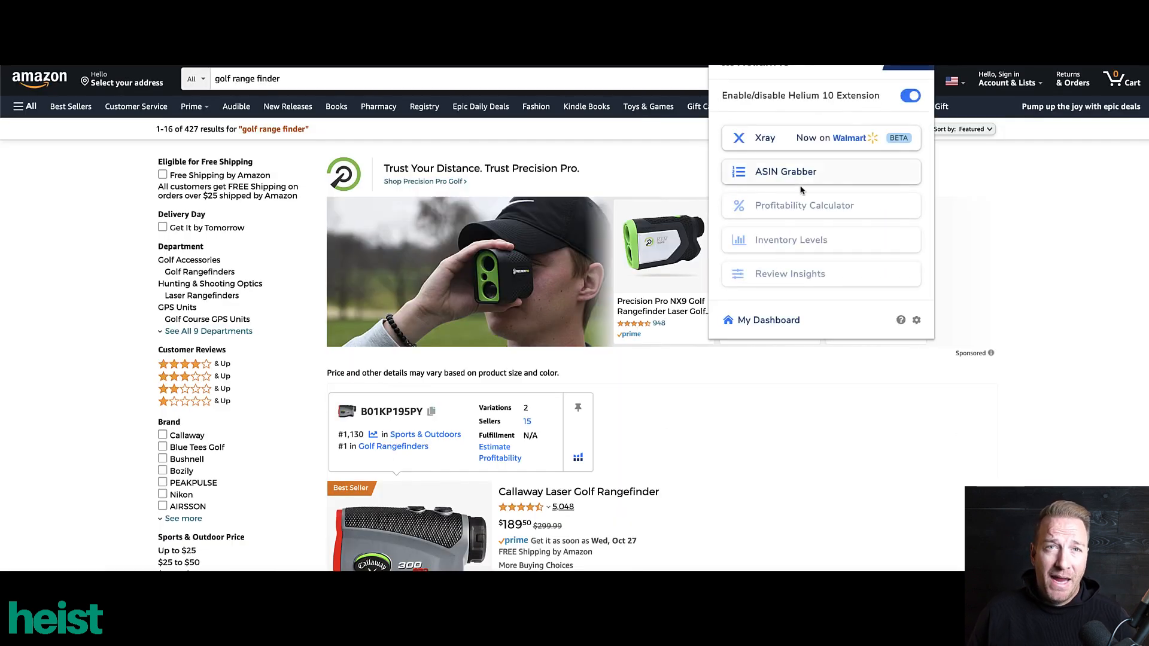
Run ASIN Grabber on the search results and select every listed product.
click(785, 172)
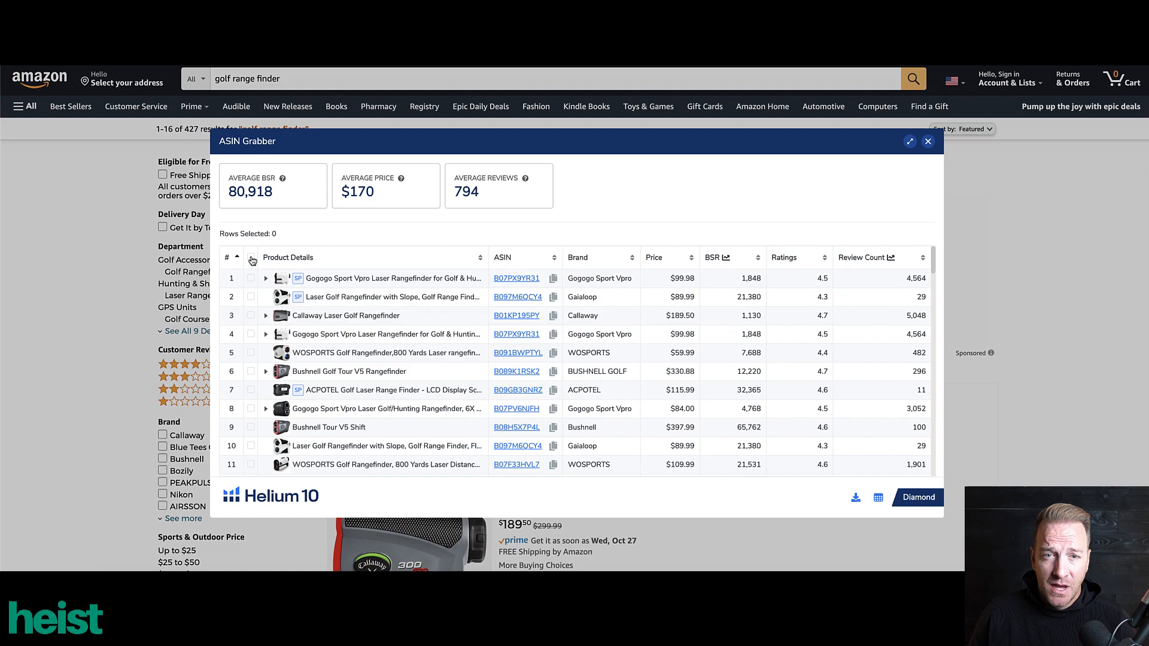
click(252, 257)
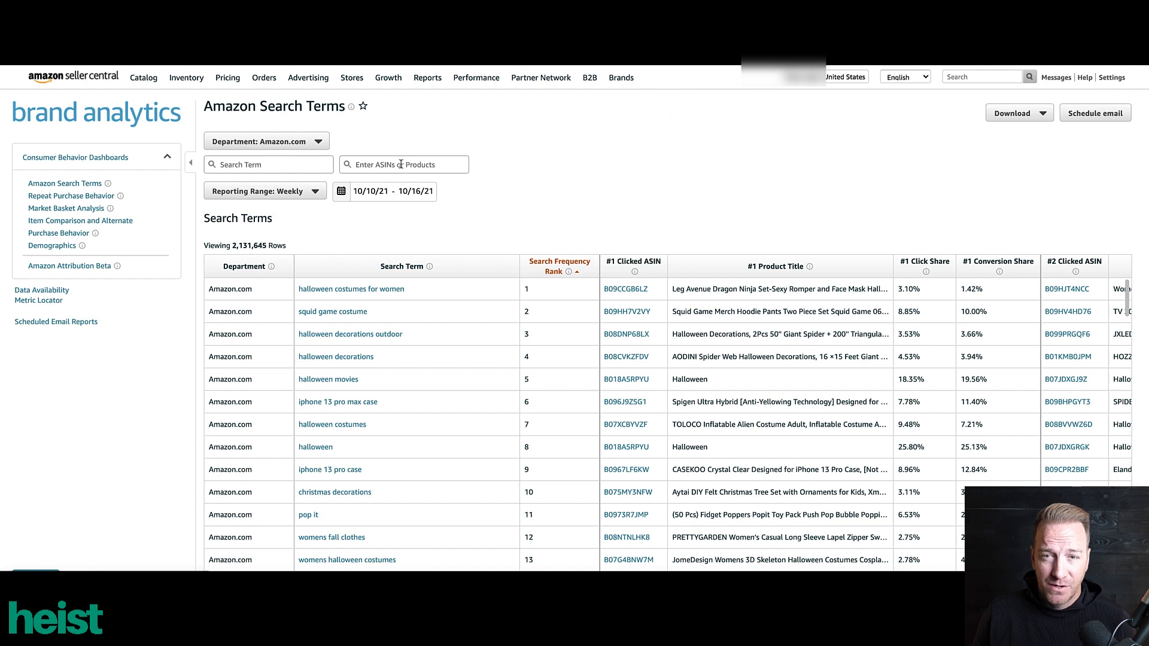
mouse_move(337, 178)
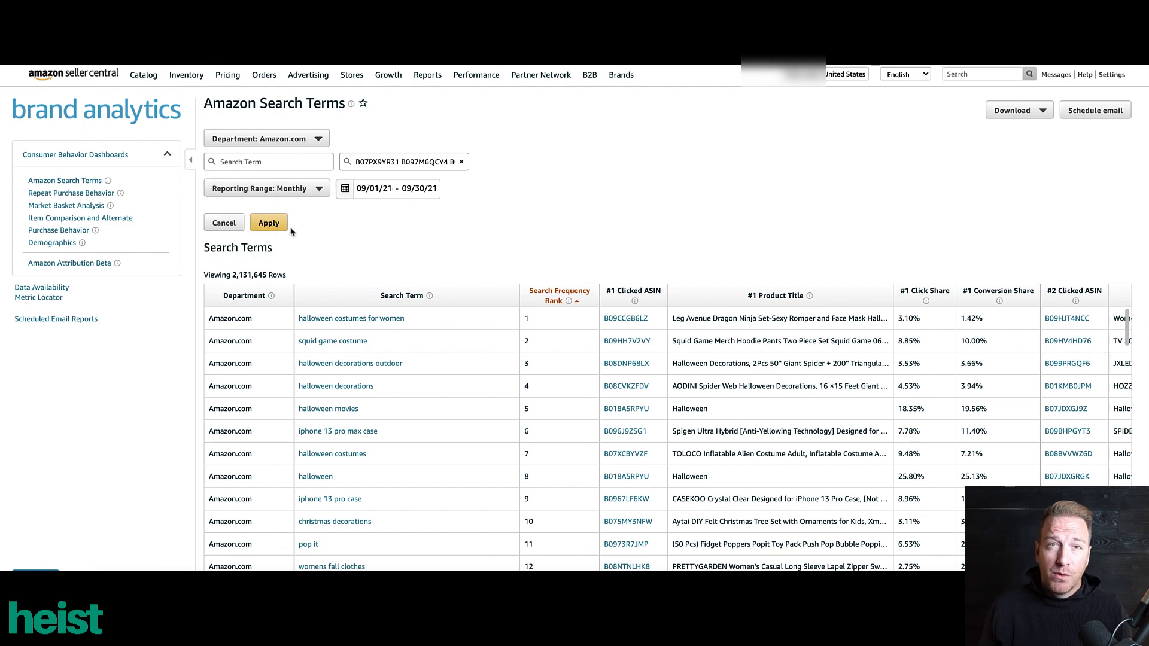
Apply the ASIN and monthly filters and download the filtered search terms as CSV.
click(268, 223)
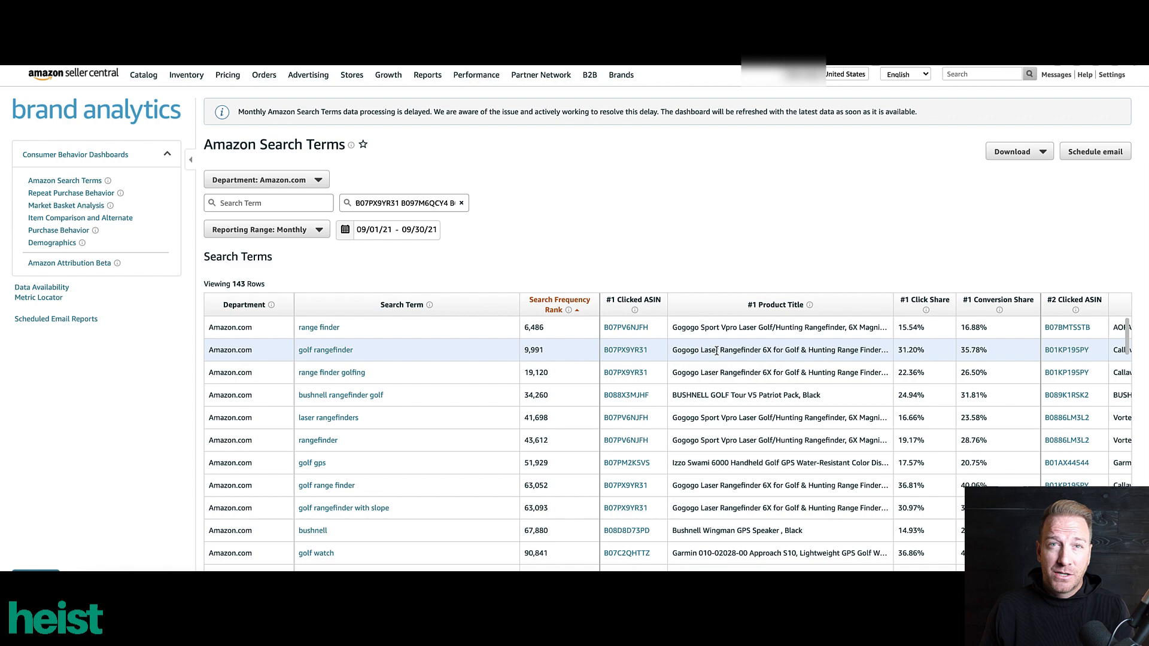
scroll(down, 3)
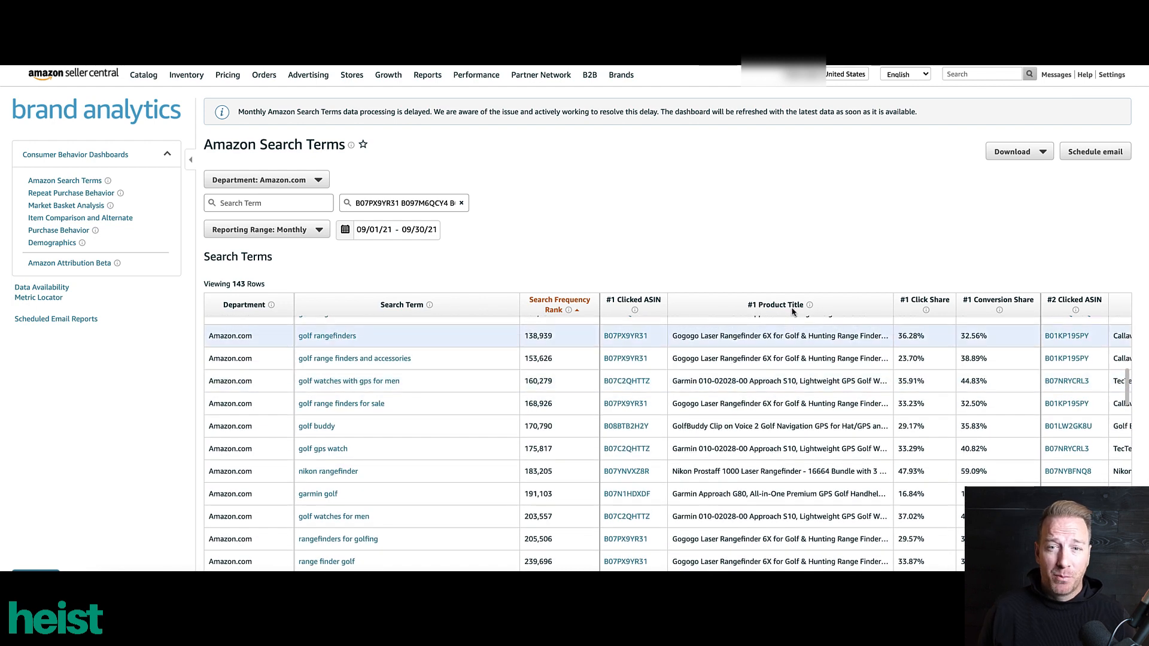
click(1020, 151)
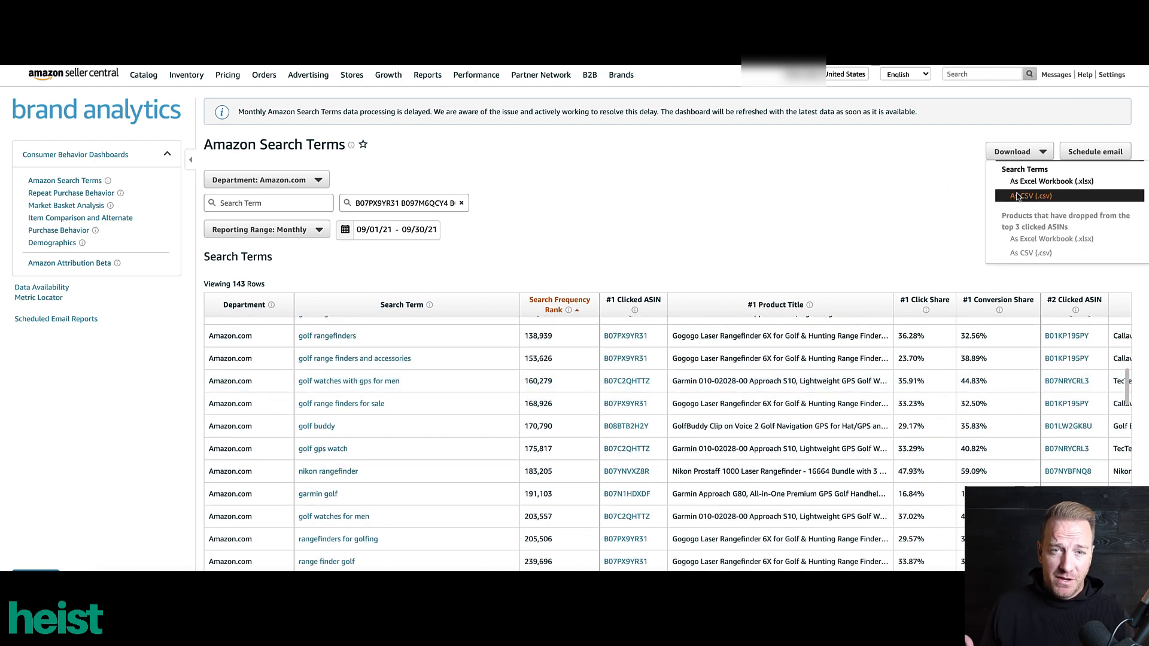
click(1039, 195)
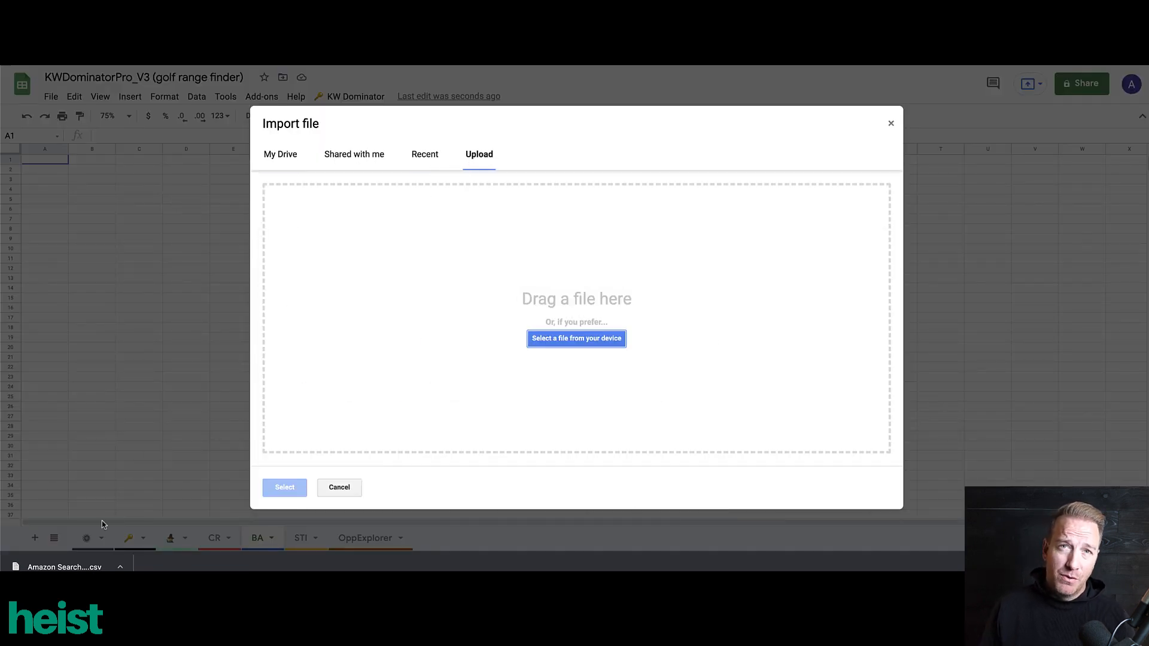
Upload the search terms file and sort the Search Term column by fill colour.
click(576, 337)
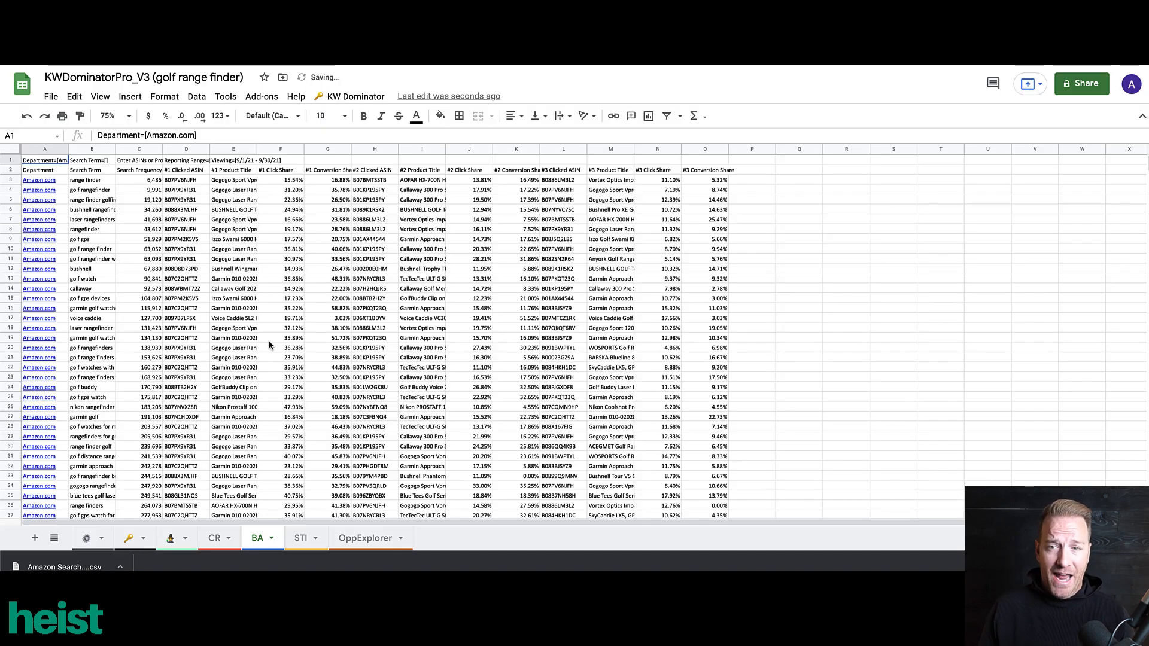
click(357, 96)
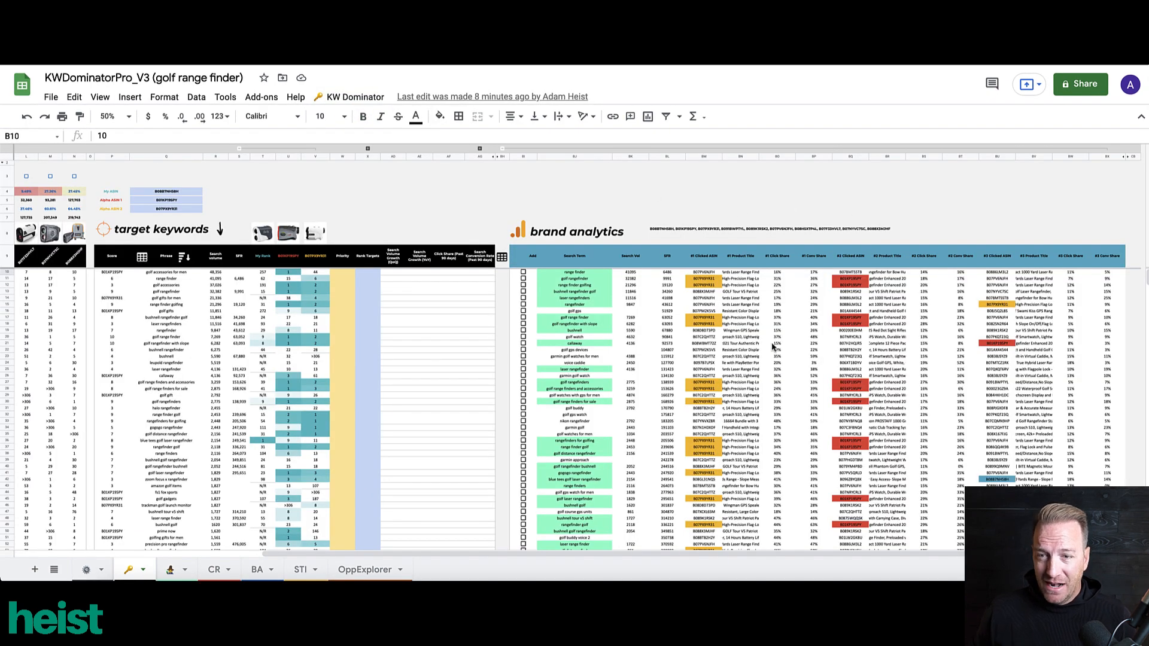
scroll(down, 3)
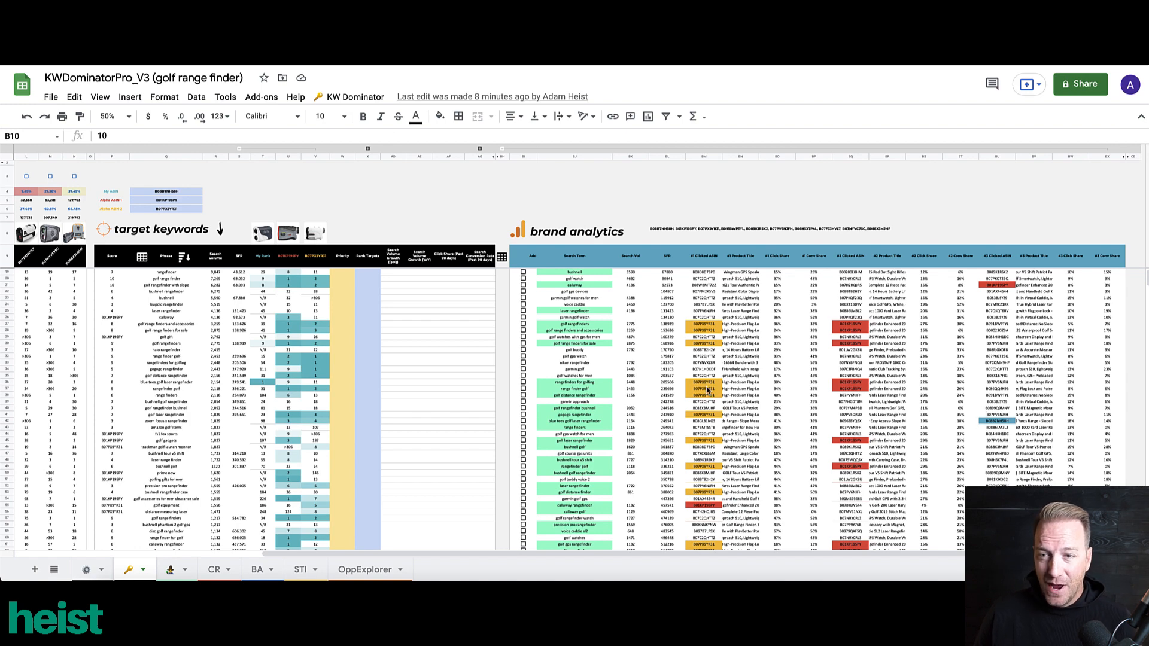
mouse_move(776, 403)
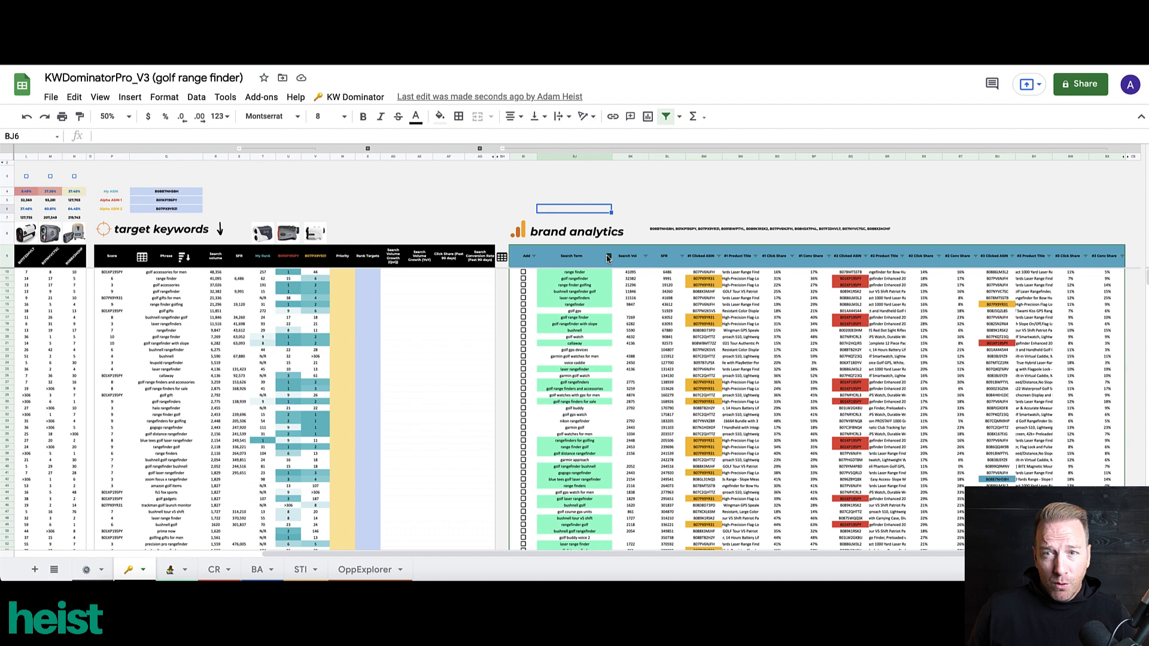
click(606, 255)
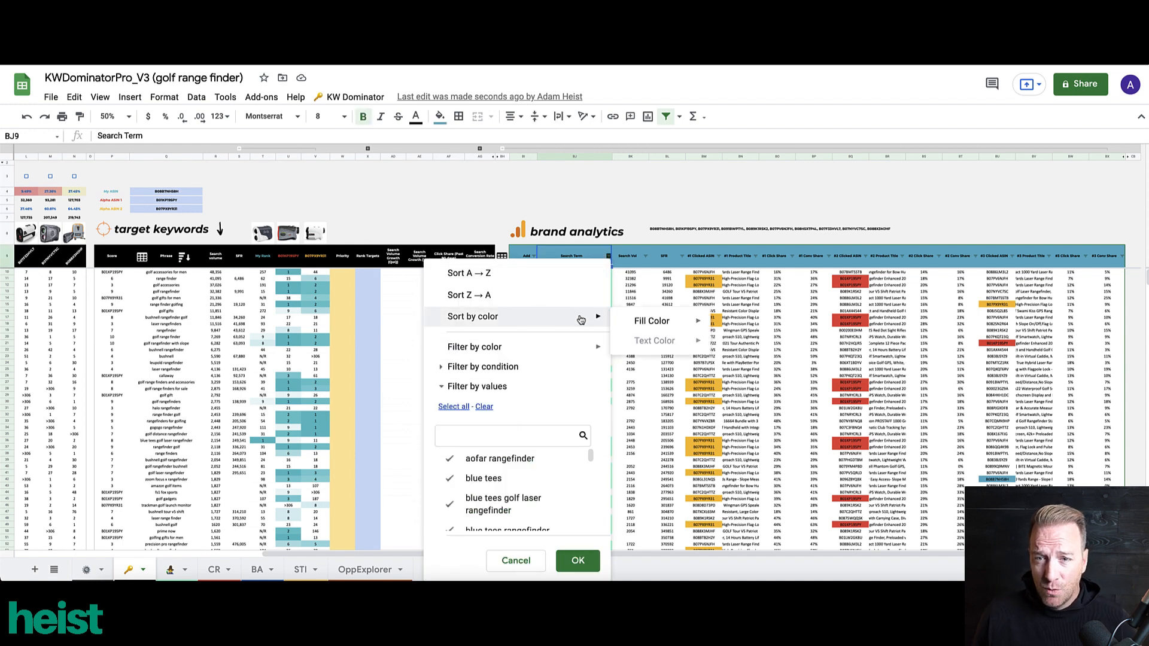
click(578, 560)
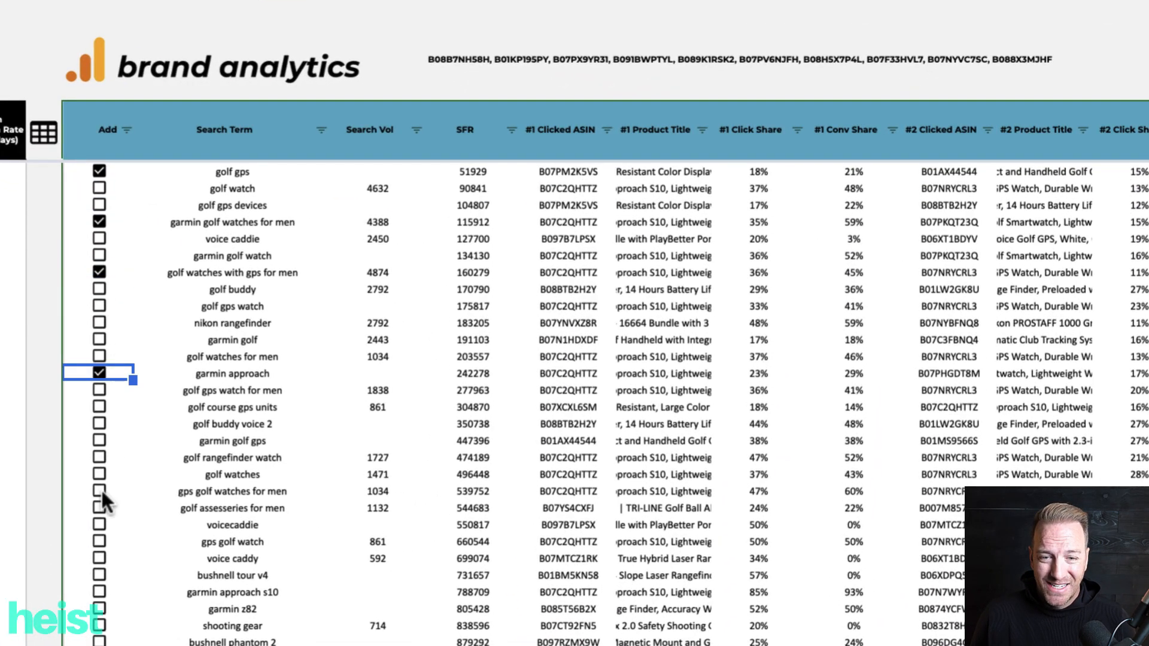
Tick two more brand analytics search terms to be added.
click(98, 508)
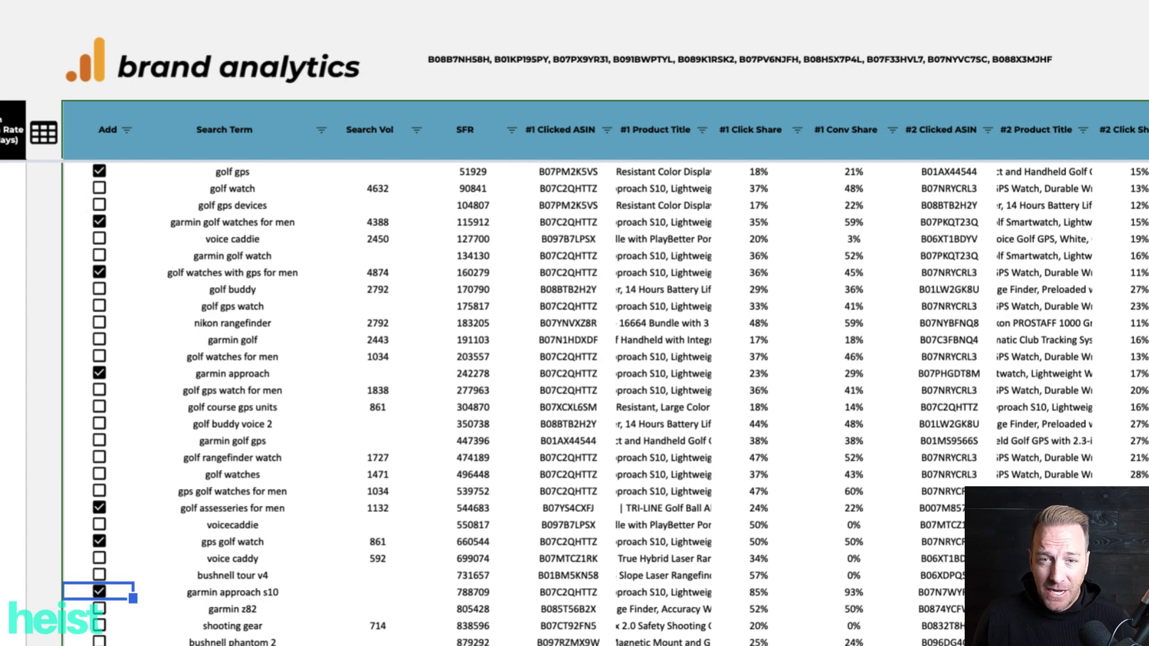
click(355, 96)
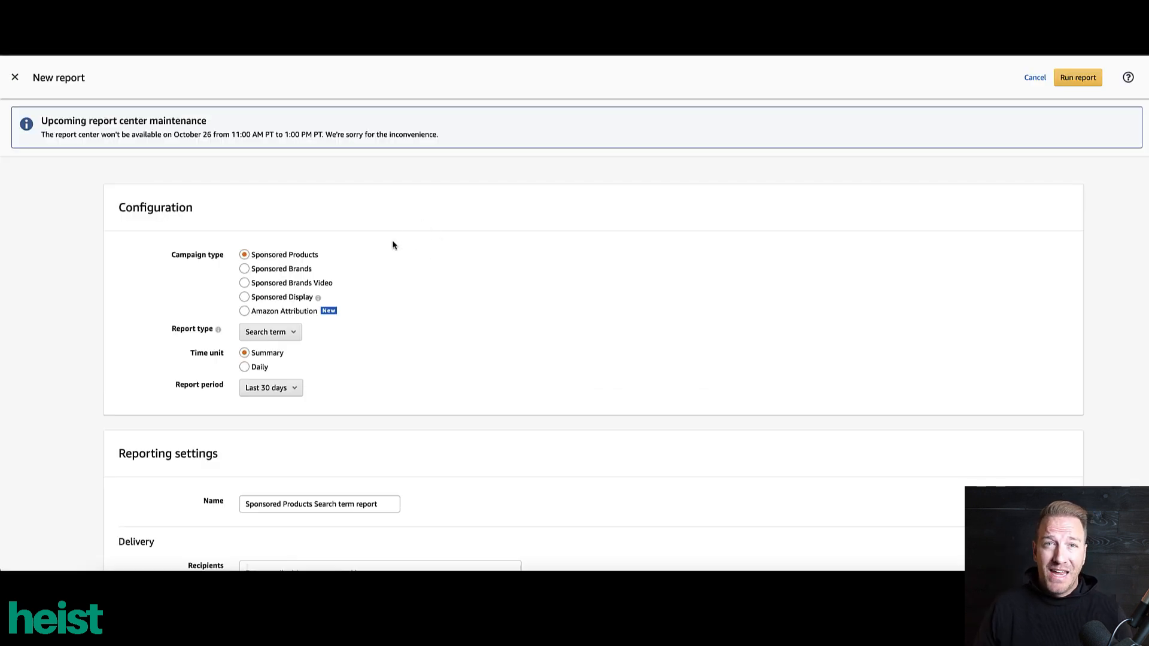
mouse_move(362, 411)
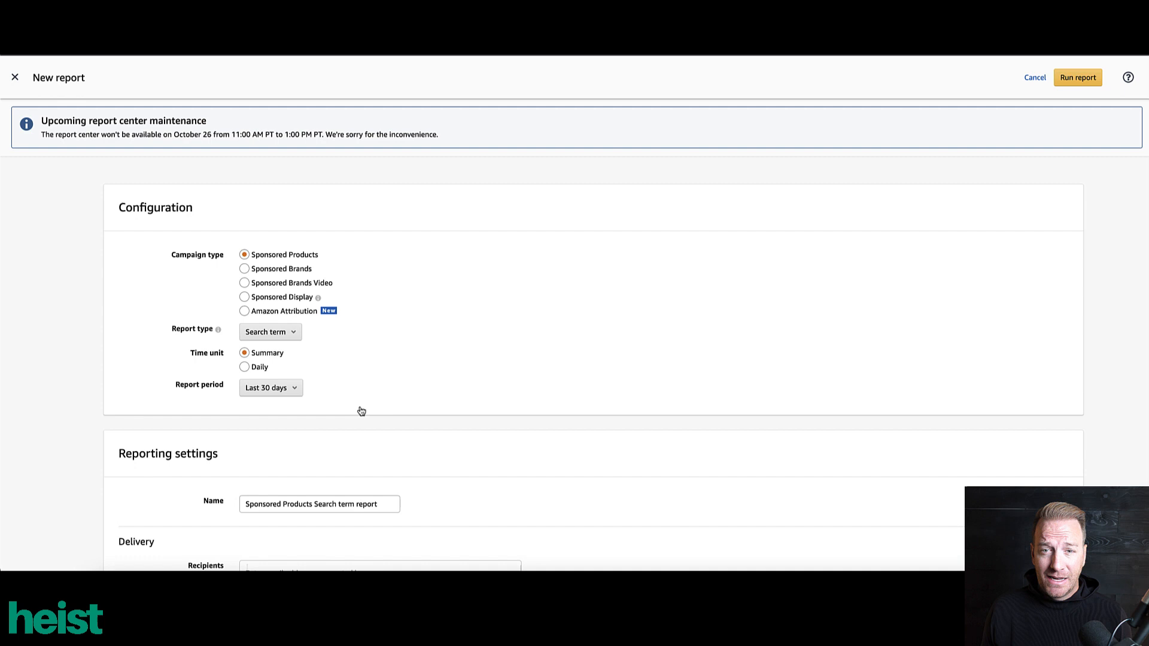
mouse_move(345, 371)
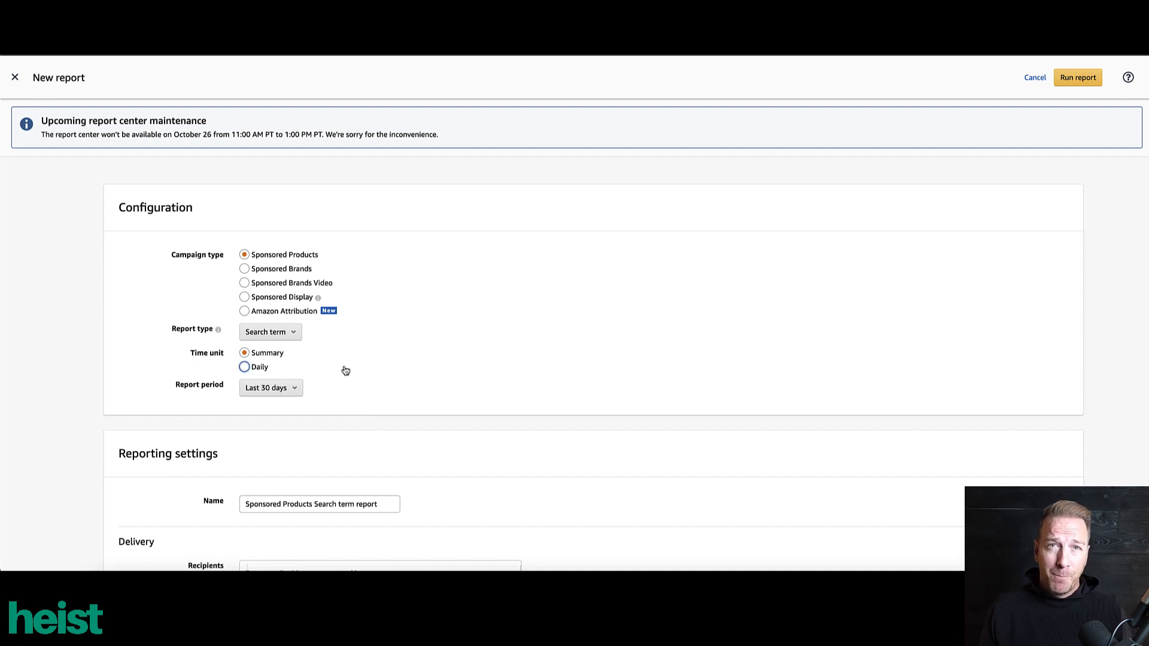
Choose the Search term report type for the Sponsored Products report.
click(271, 333)
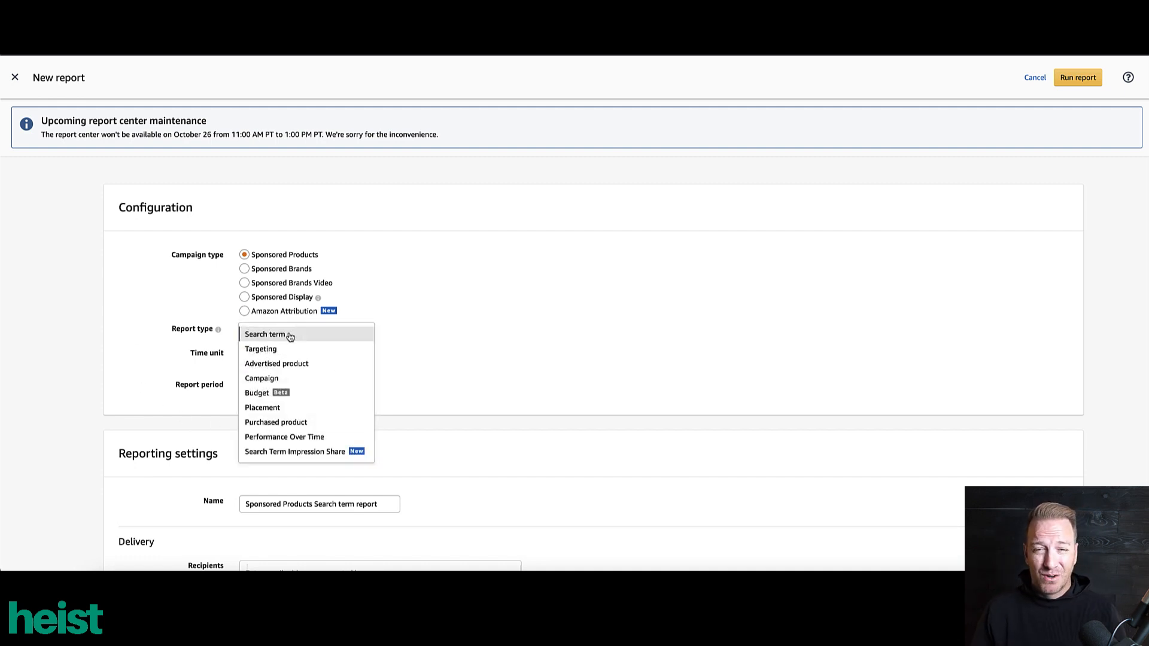
click(294, 451)
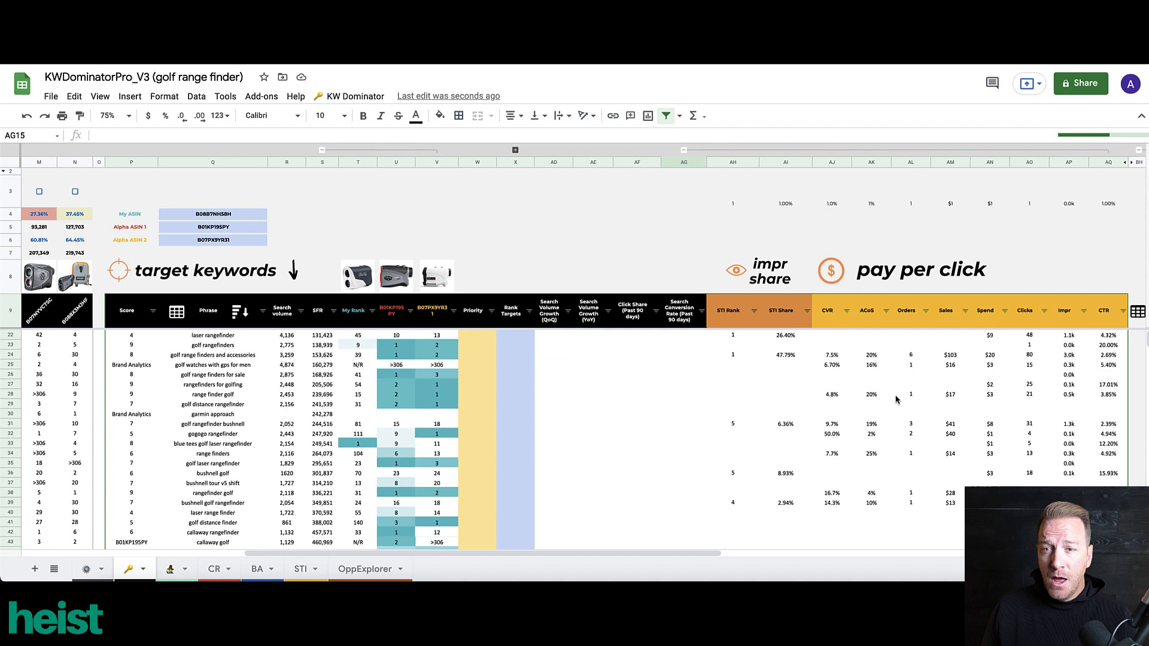
Scroll the target keywords table to review Brand Analytics and PPC columns.
scroll(down, 3)
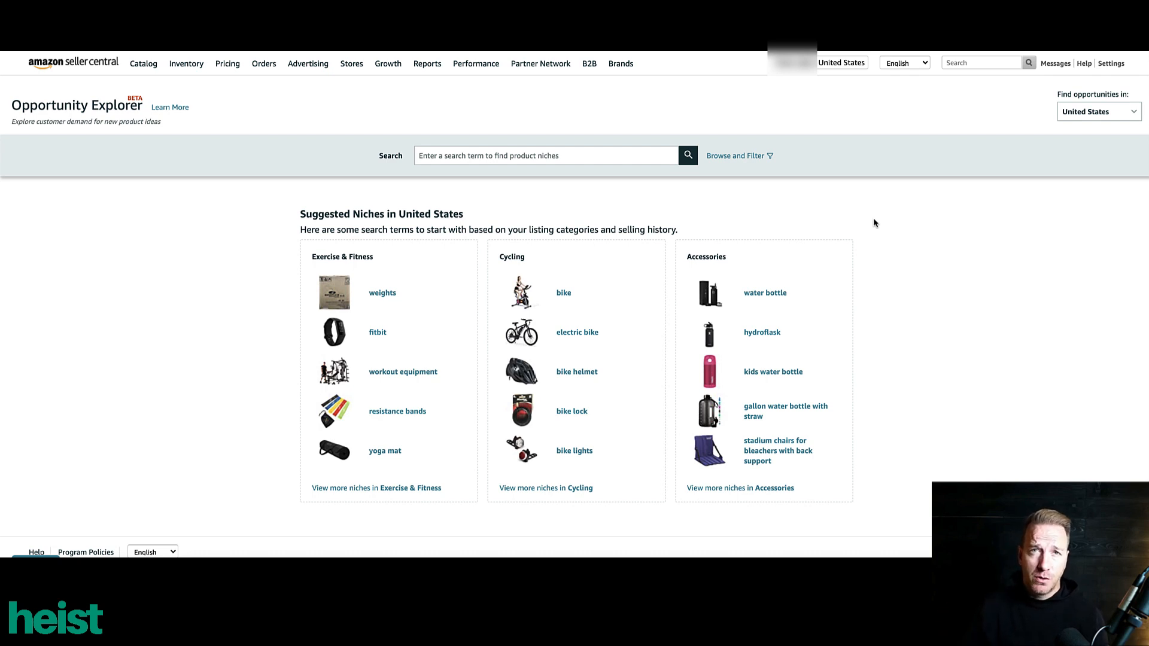
Search Opportunity Explorer for 'golf range find' and scroll the matching niches.
click(388, 64)
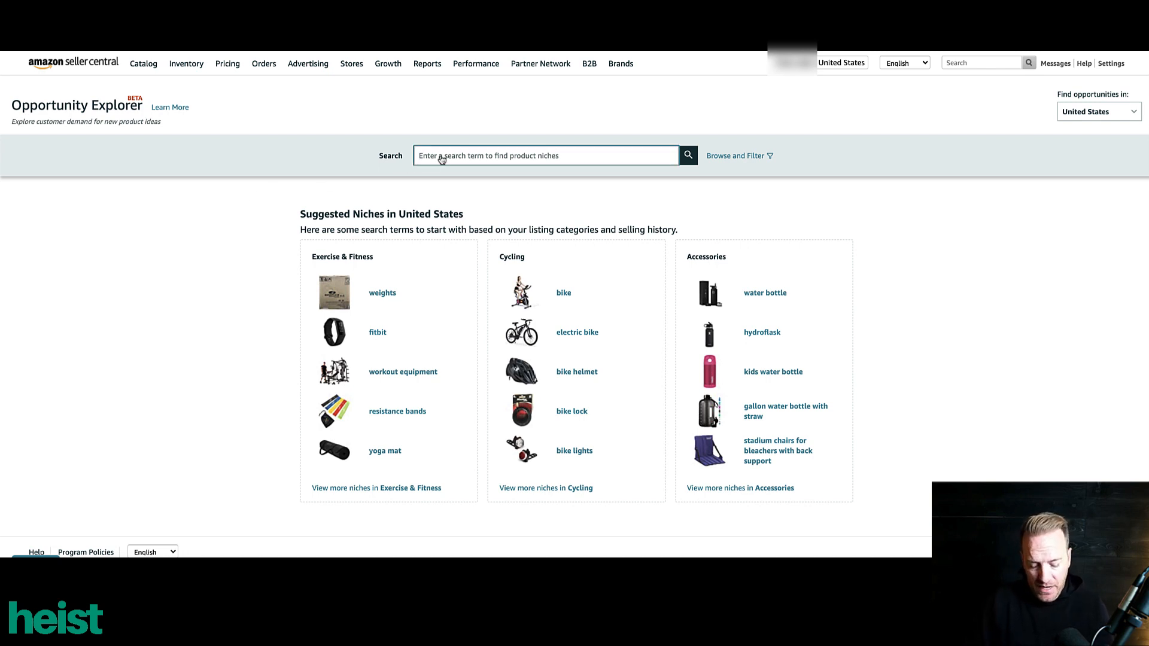
text(golf range finder)
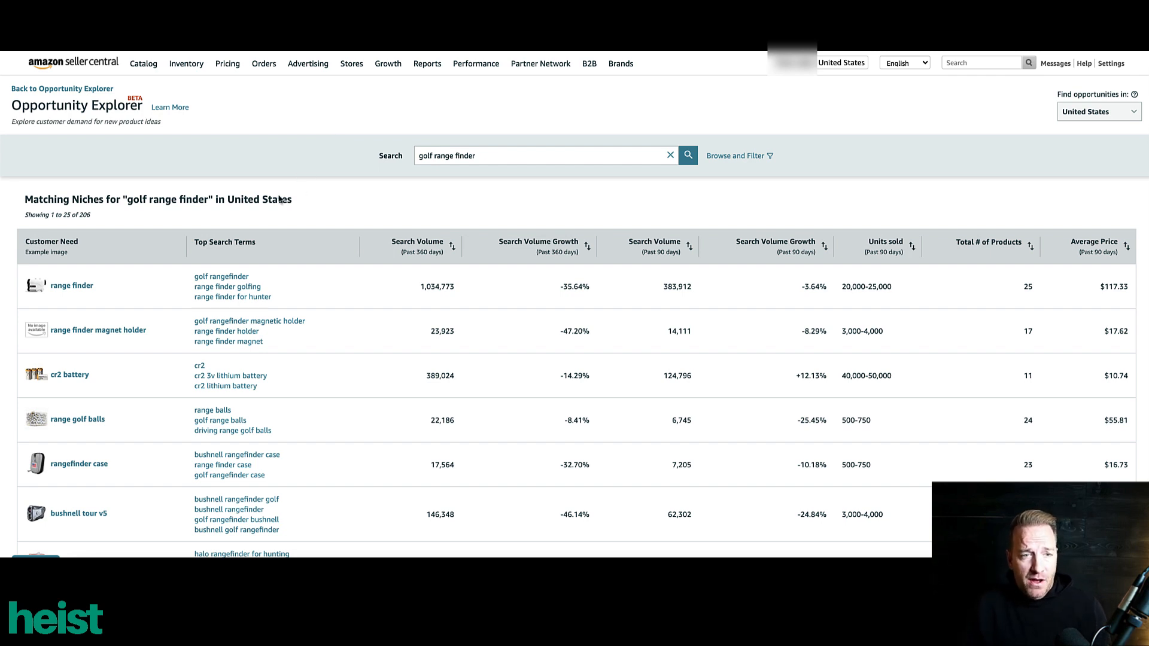
mouse_move(284, 290)
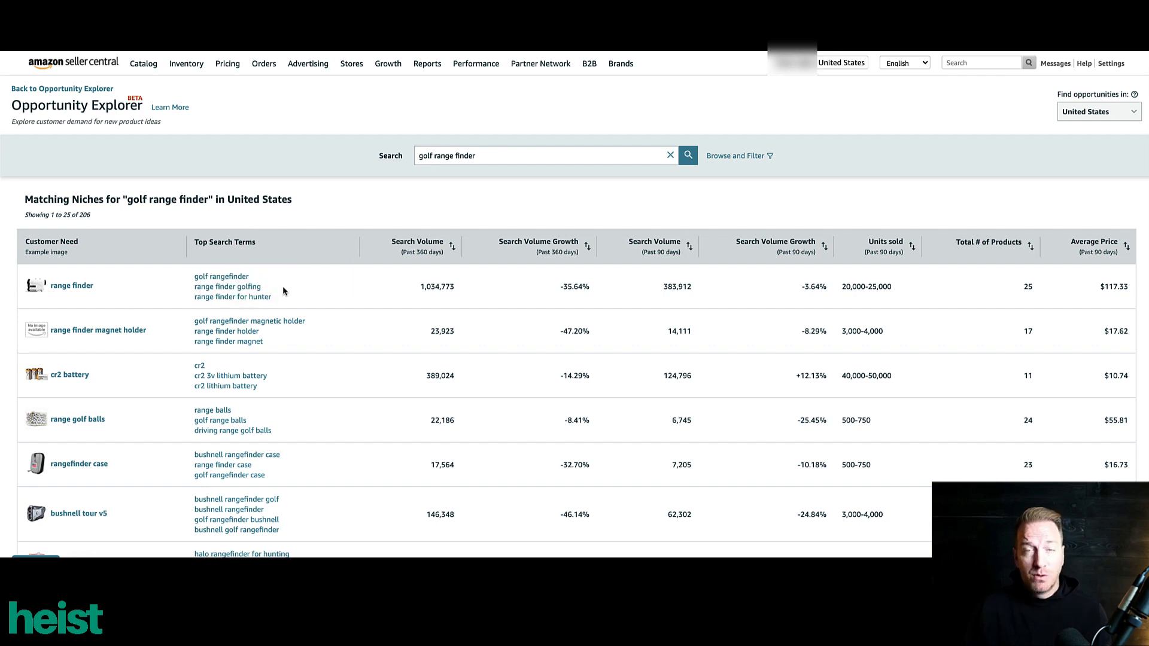
mouse_move(168, 303)
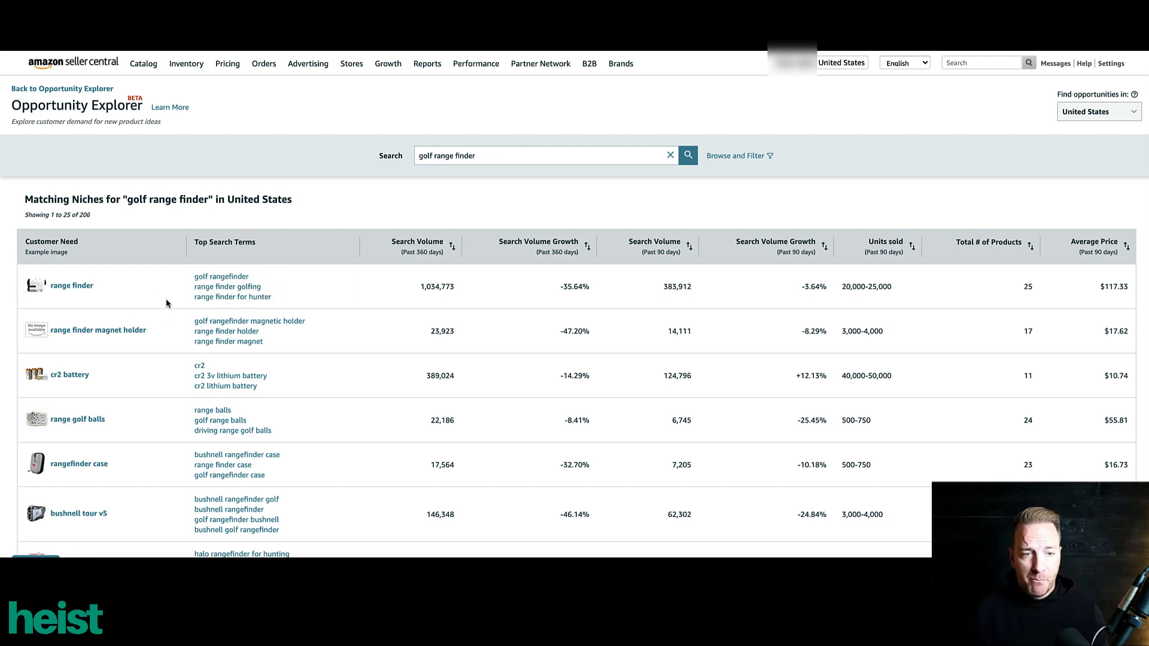
scroll(down, 3)
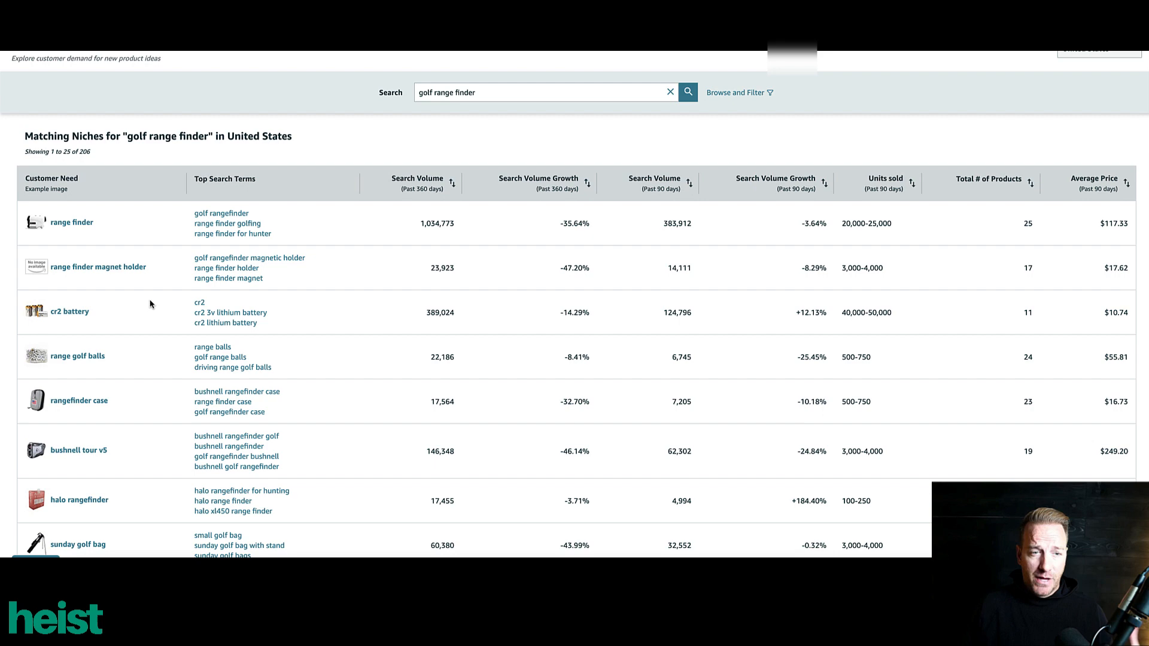
scroll(down, 3)
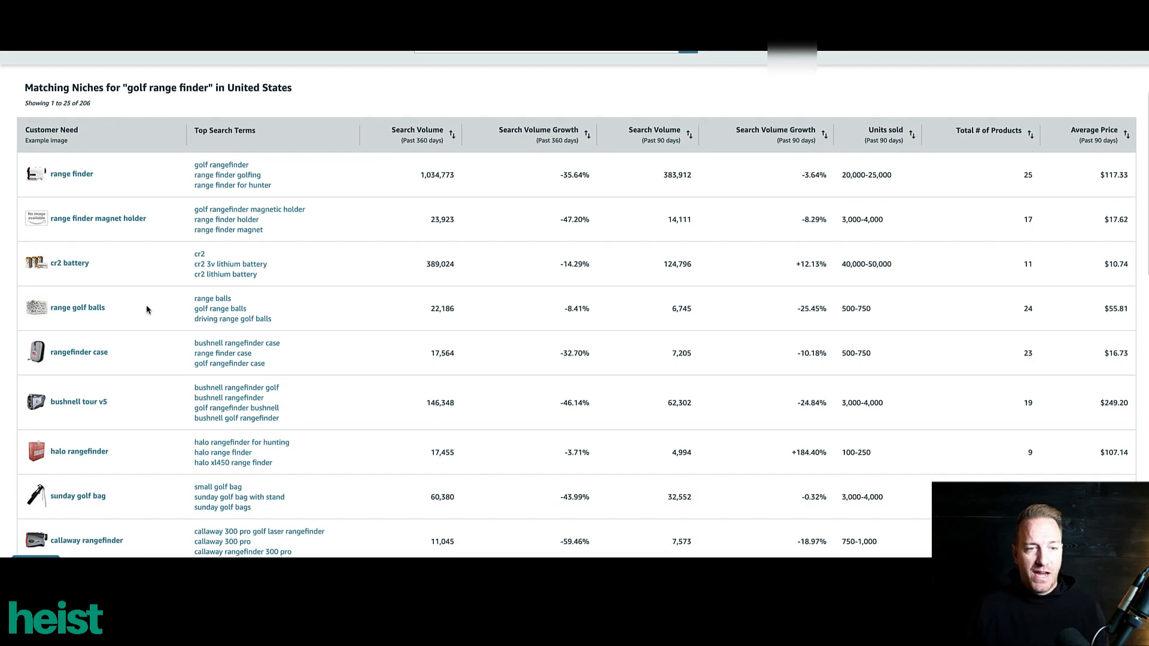
scroll(down, 3)
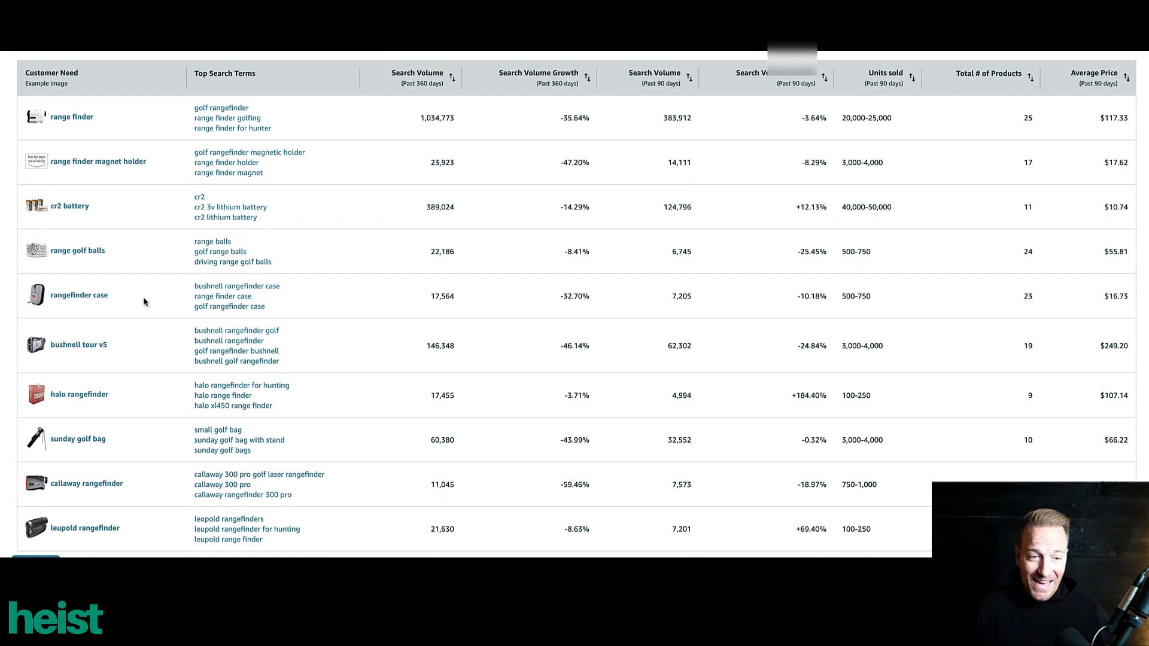
scroll(down, 3)
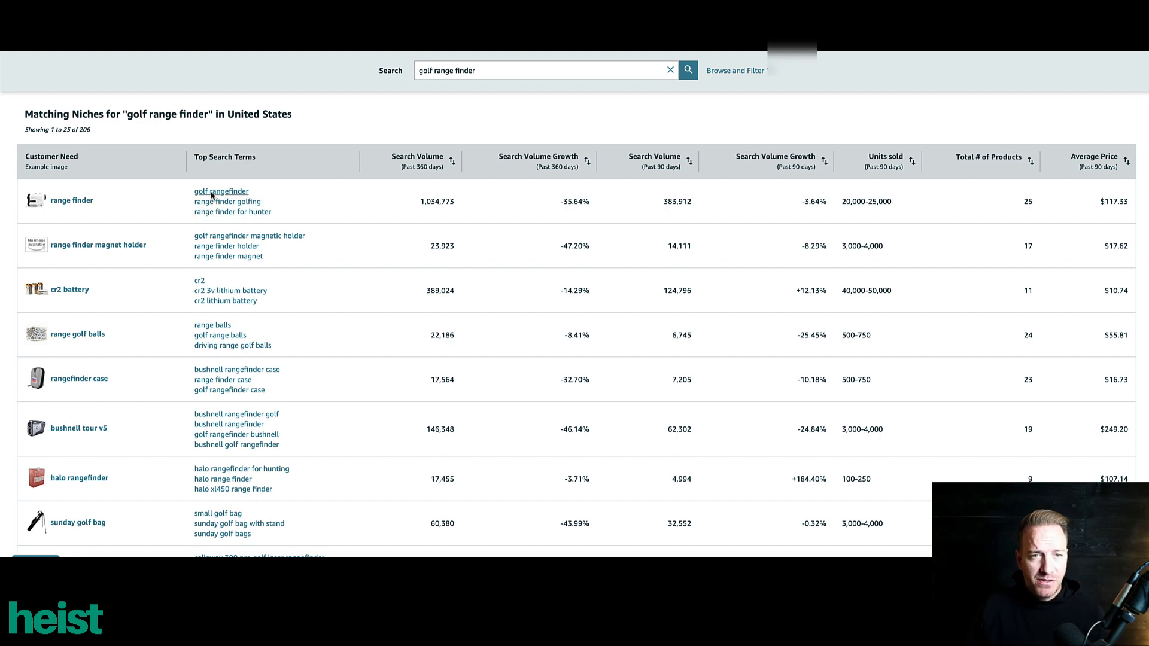
Open the range finder niche entries from the results list.
right_click(220, 191)
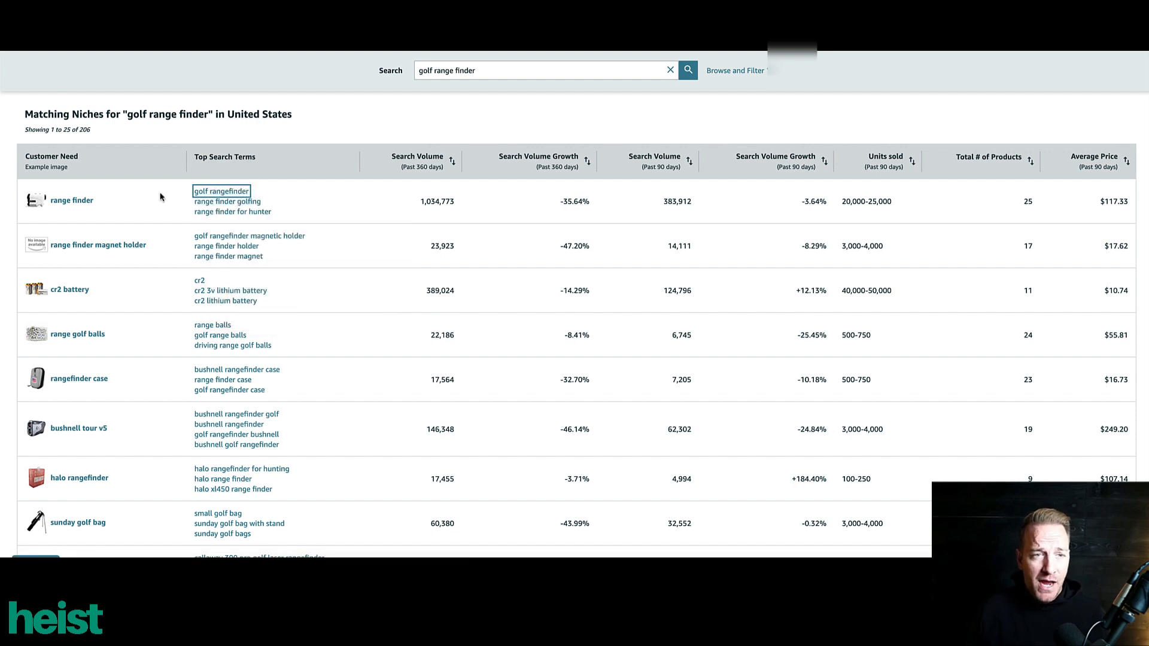
mouse_move(65, 211)
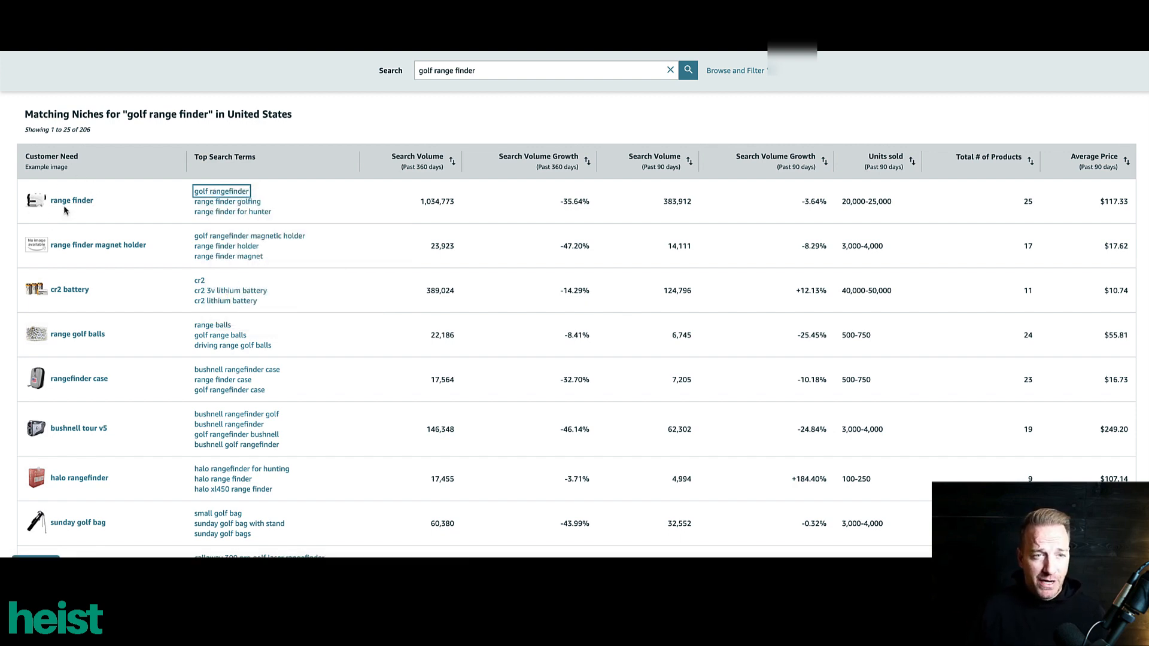
scroll(down, 3)
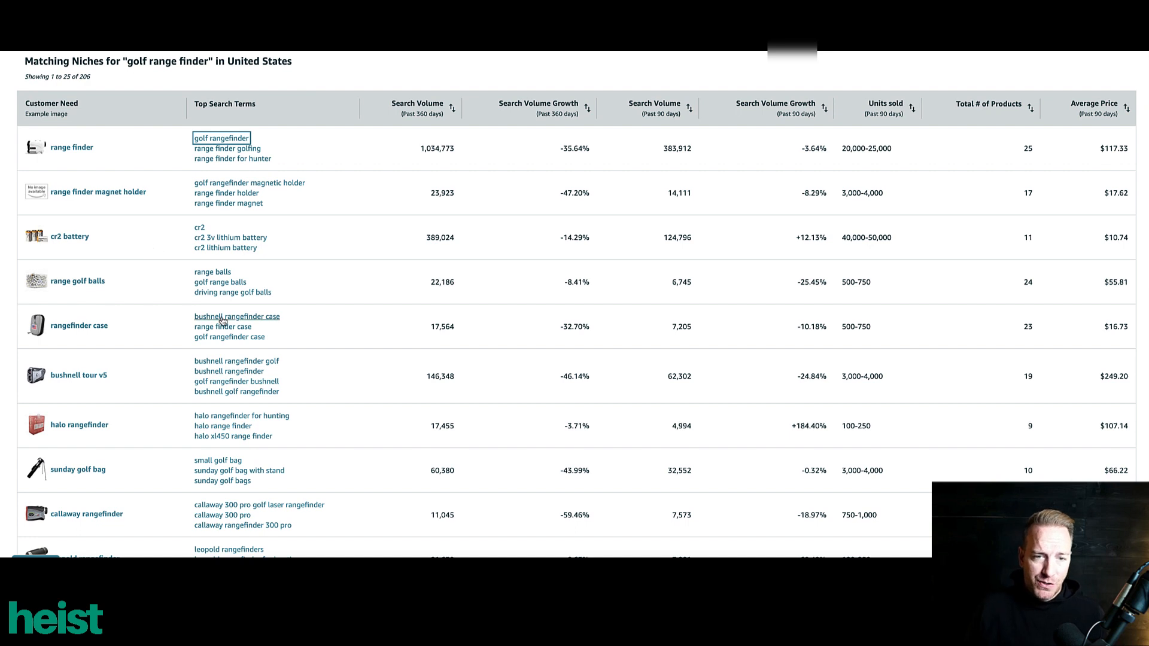
right_click(222, 318)
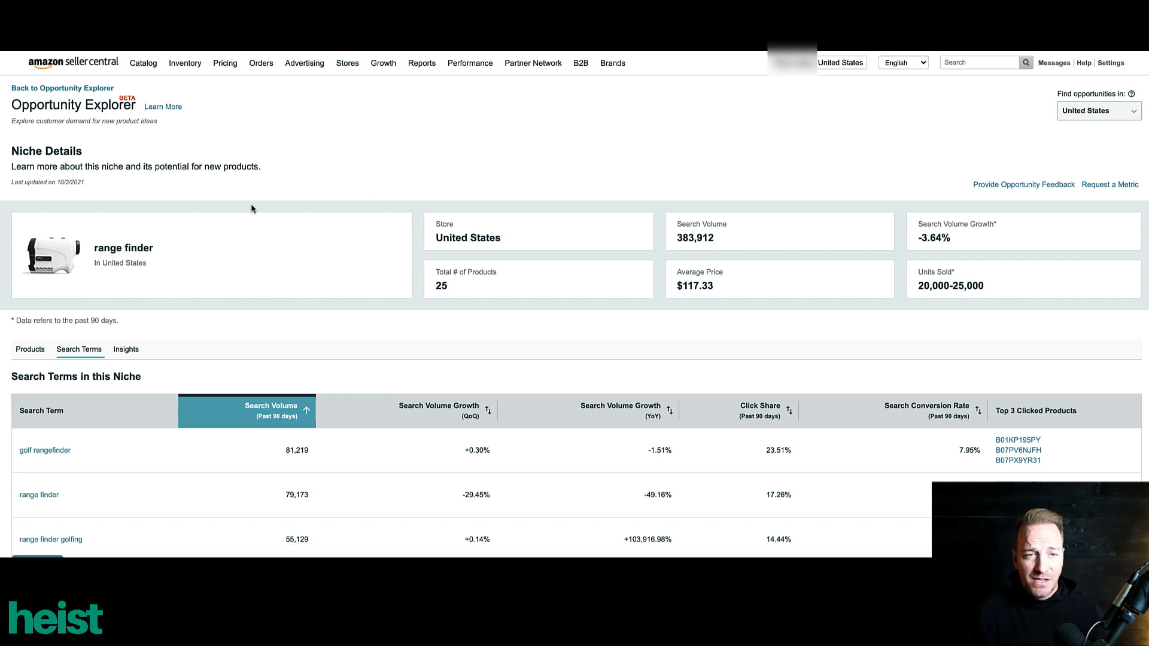
scroll(down, 3)
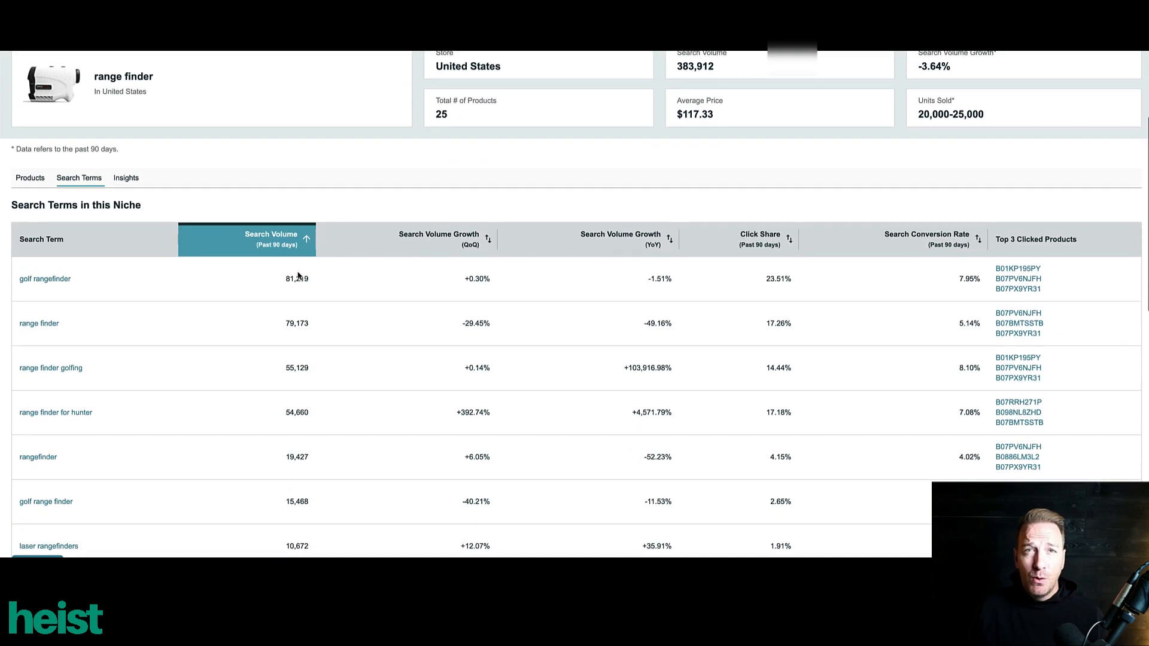
scroll(down, 3)
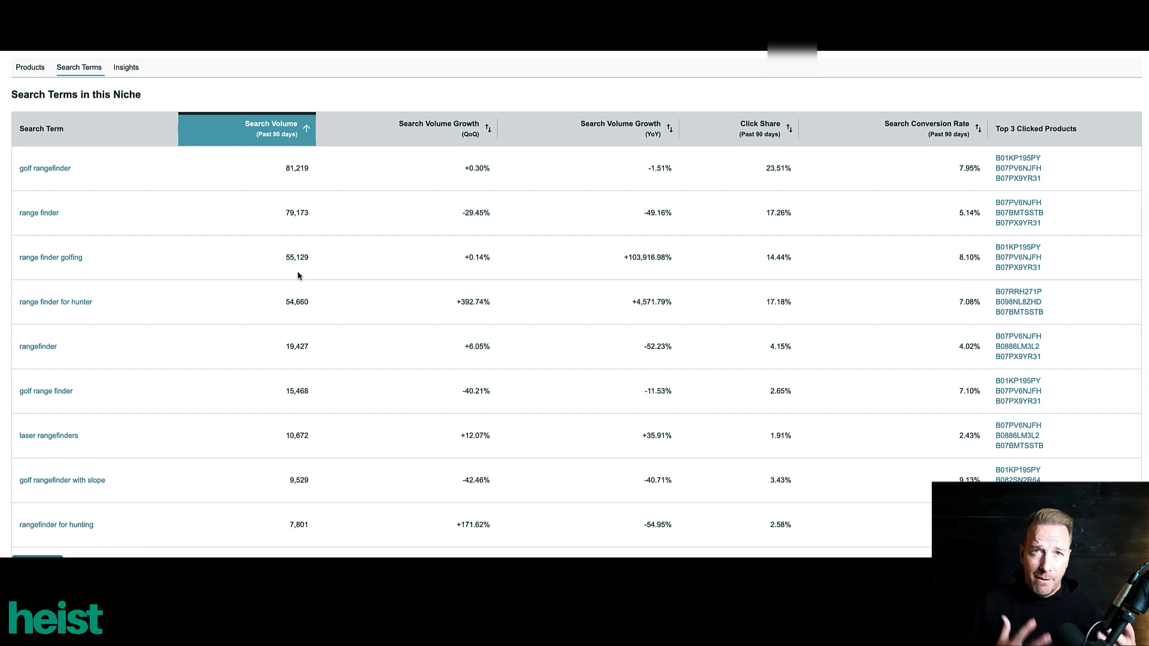
scroll(down, 3)
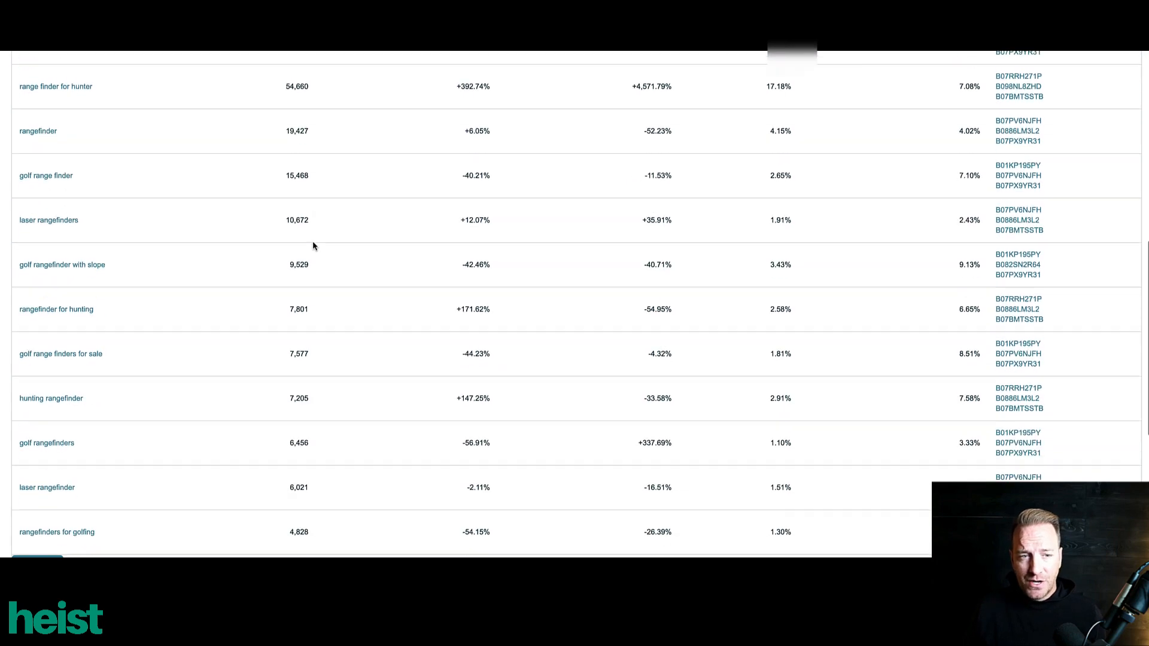
scroll(down, 3)
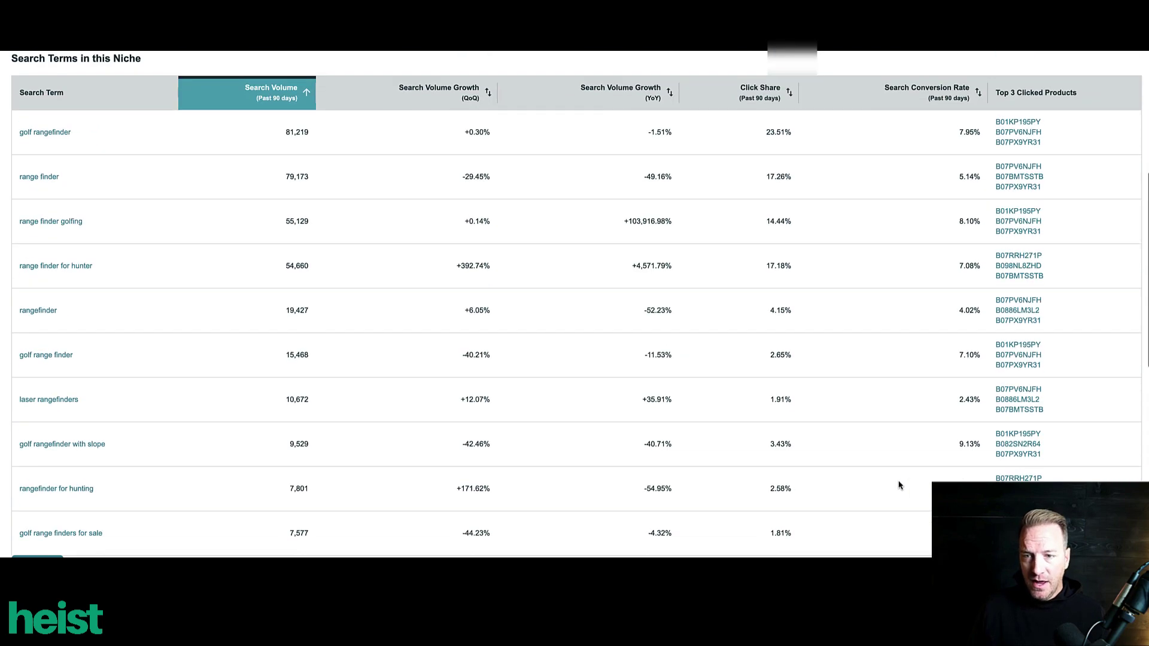
scroll(down, 3)
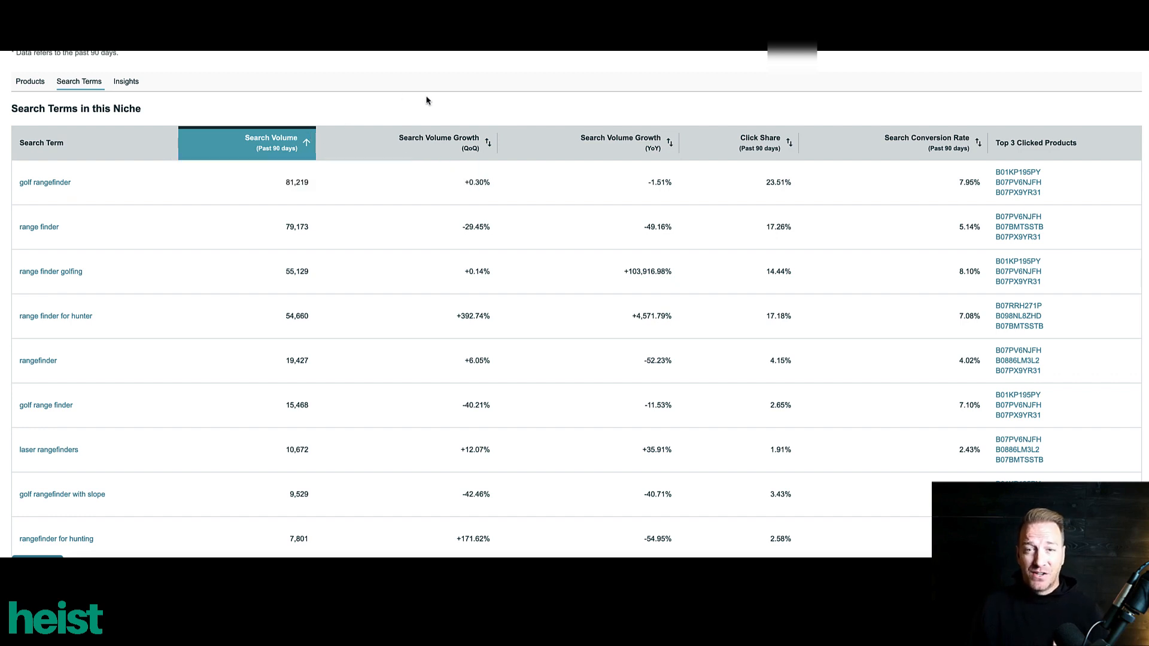
mouse_move(452, 96)
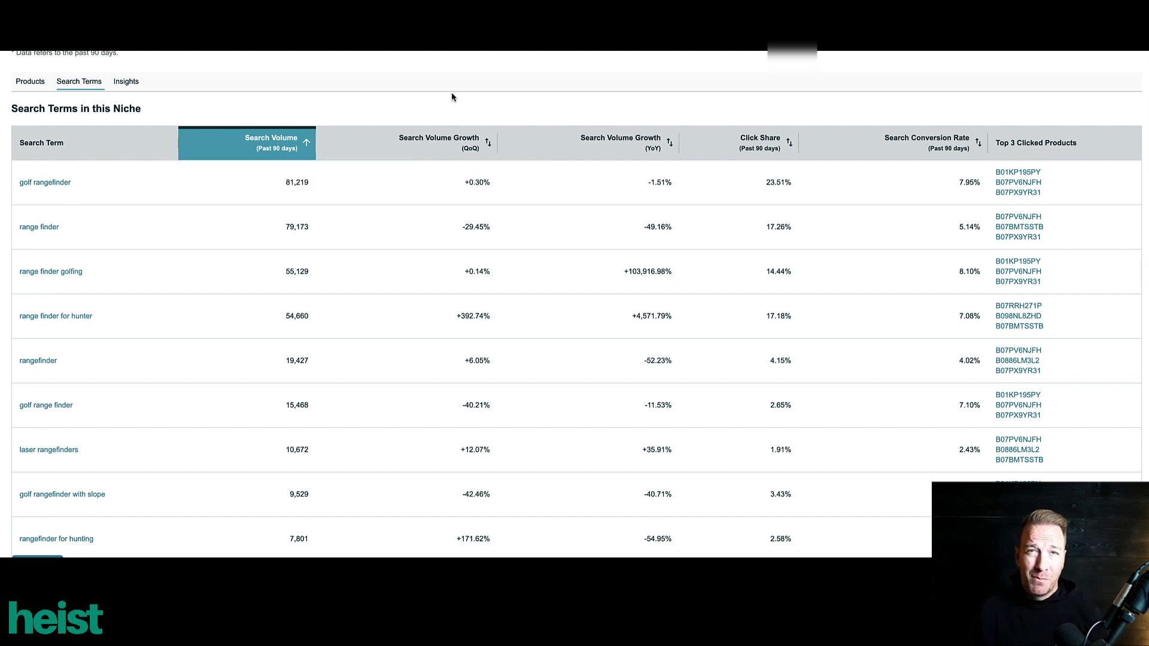
mouse_move(678, 103)
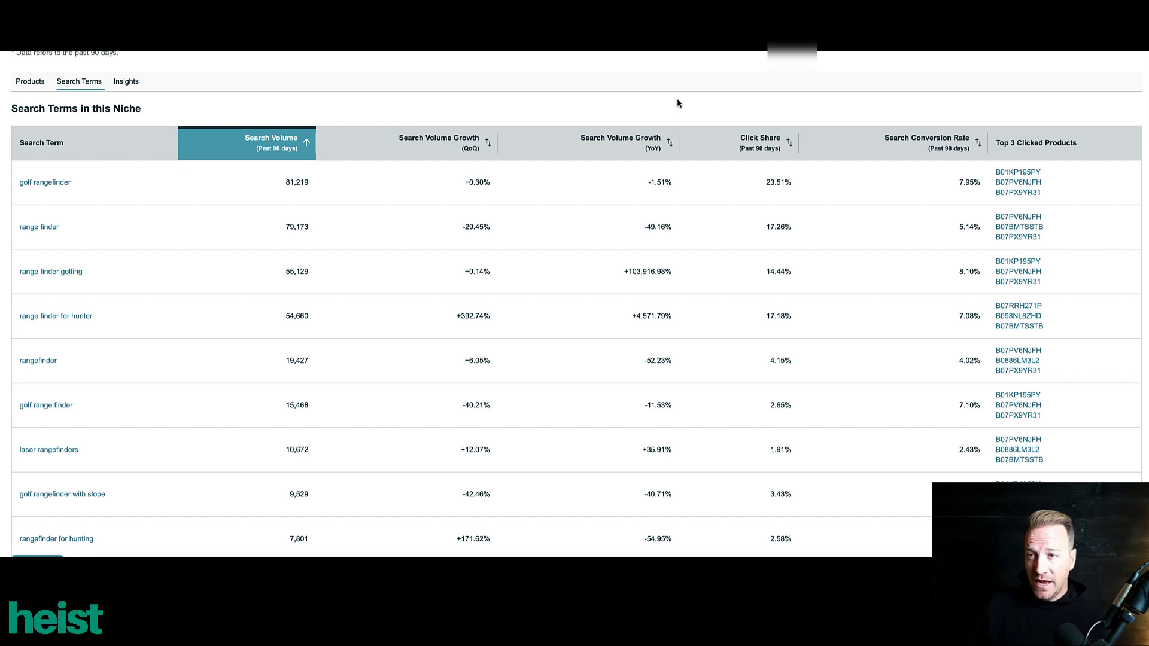
mouse_move(891, 157)
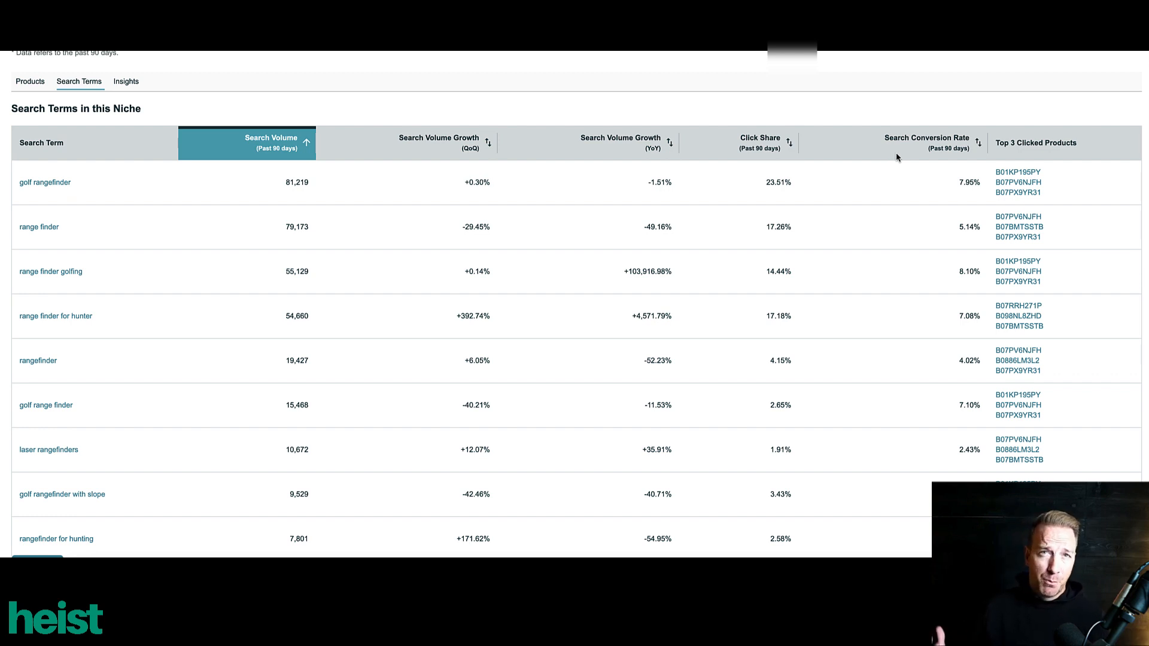
mouse_move(1004, 115)
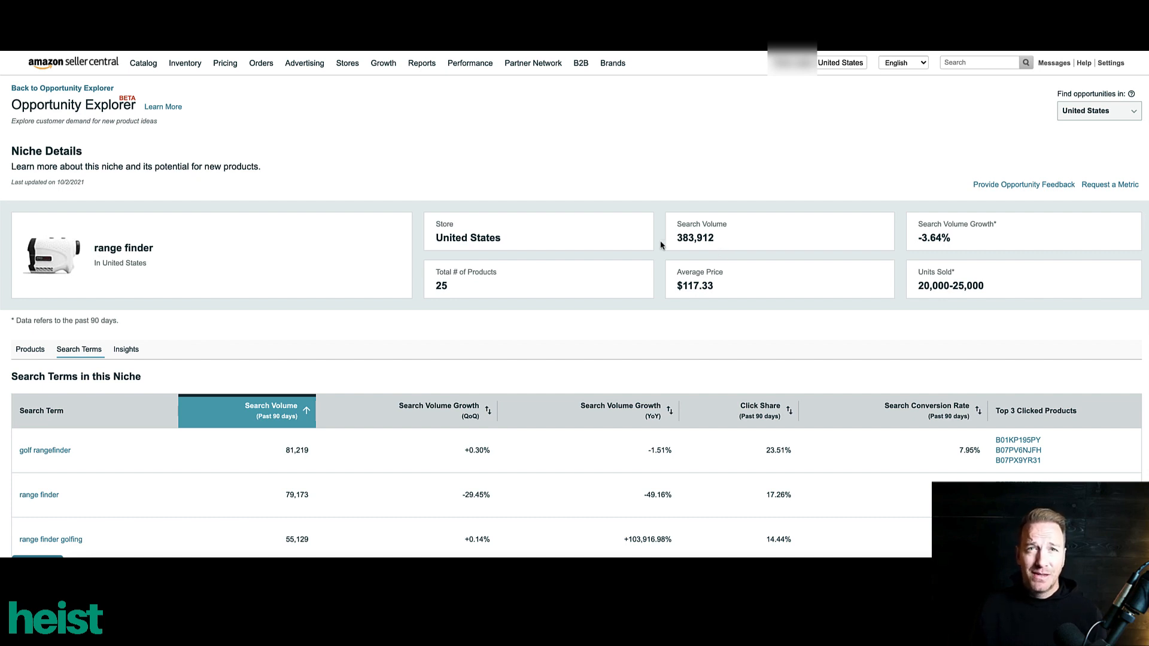
Scroll the Chrome Web Store results for html table scraper.
scroll(down, 3)
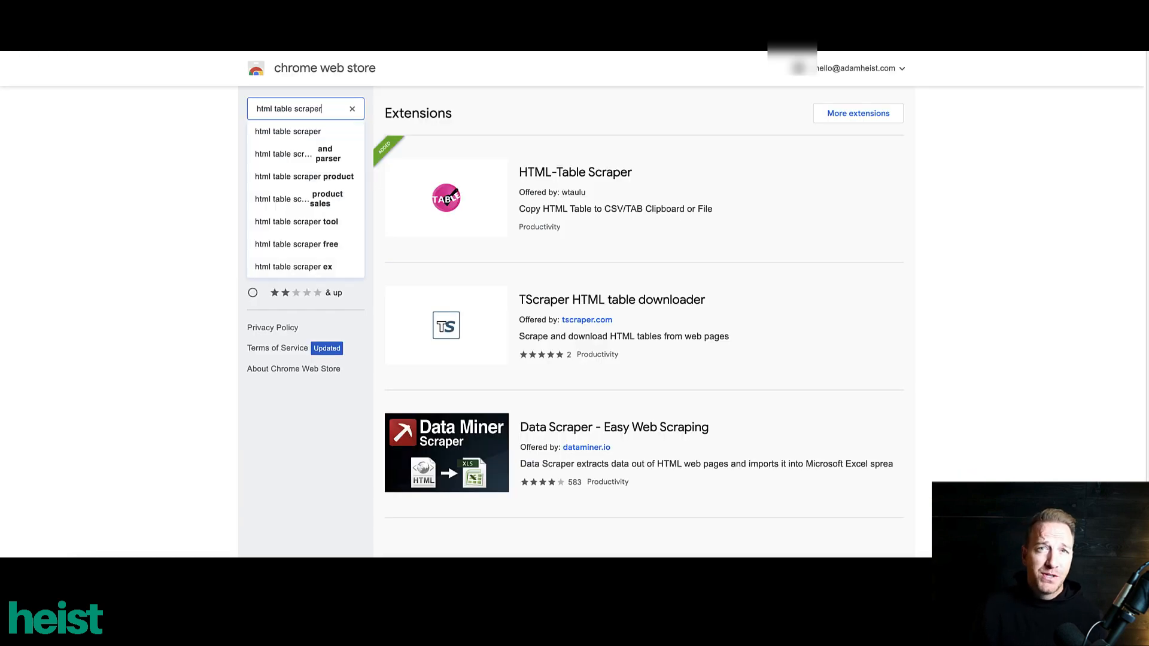
mouse_move(637, 129)
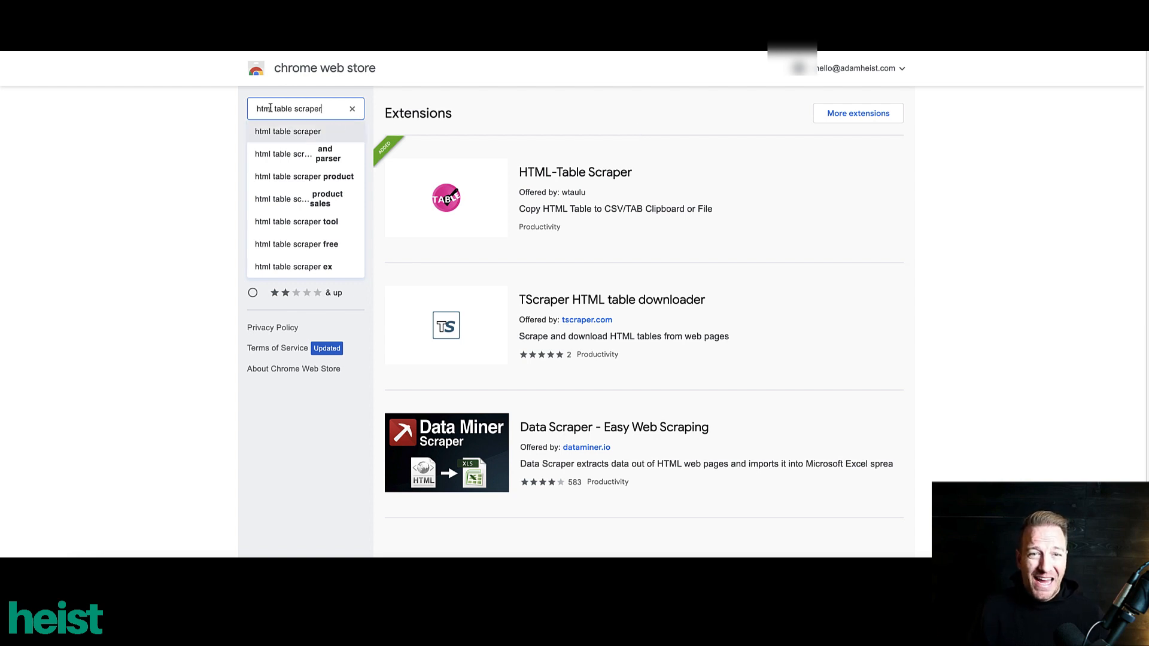
mouse_move(426, 191)
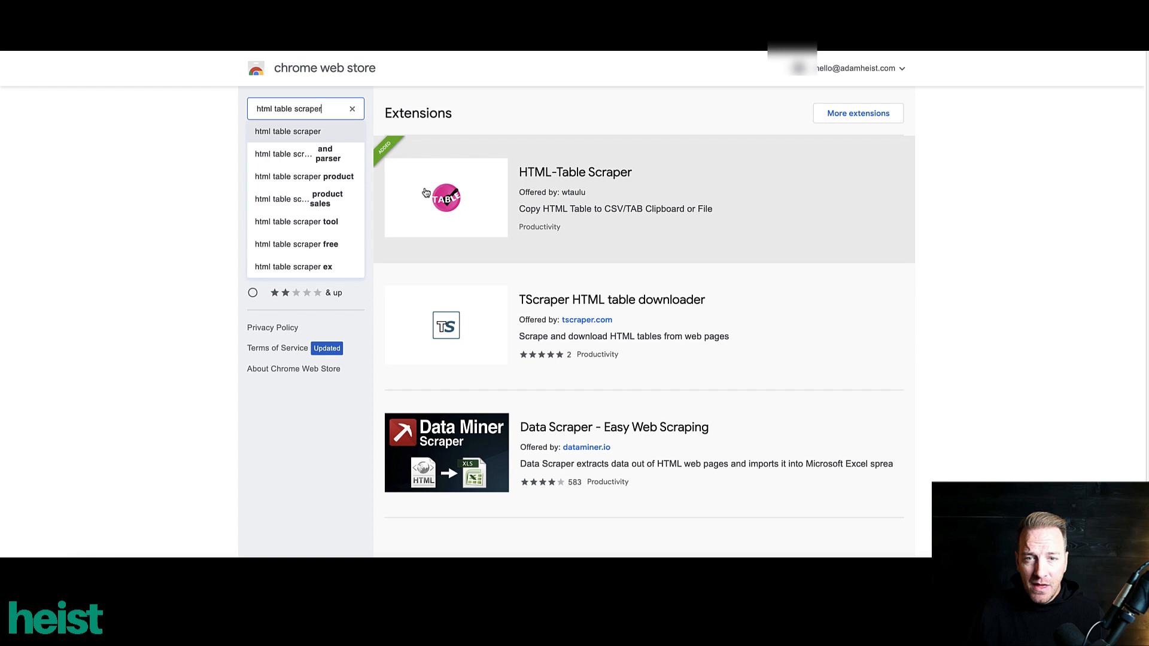
mouse_move(514, 213)
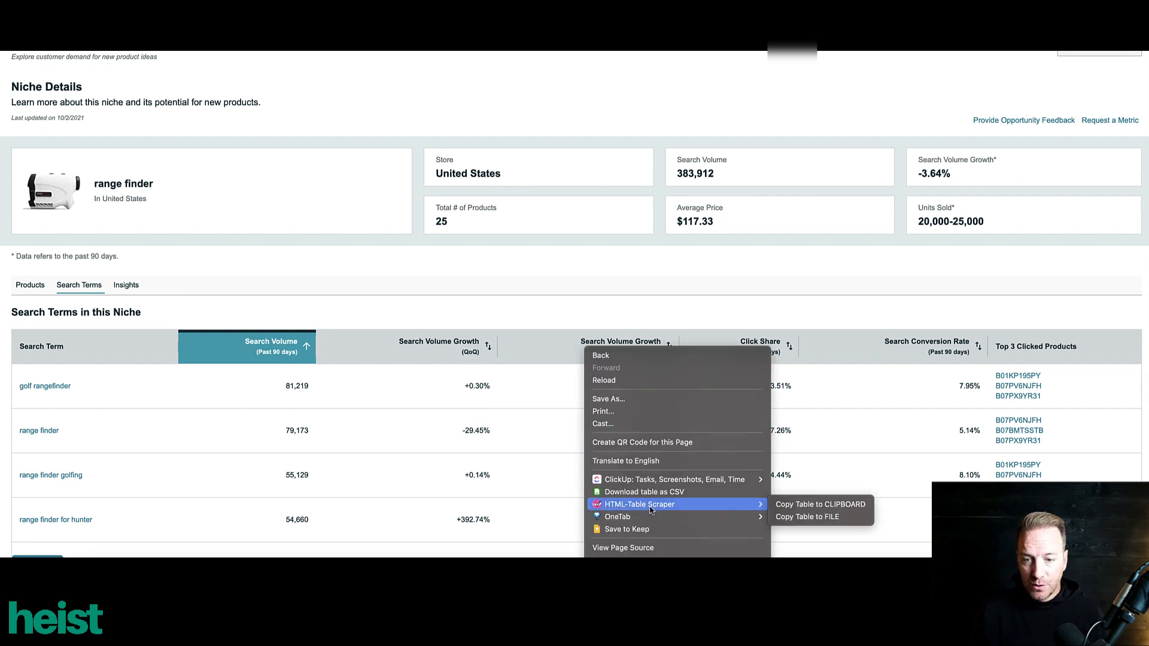
mouse_move(819, 504)
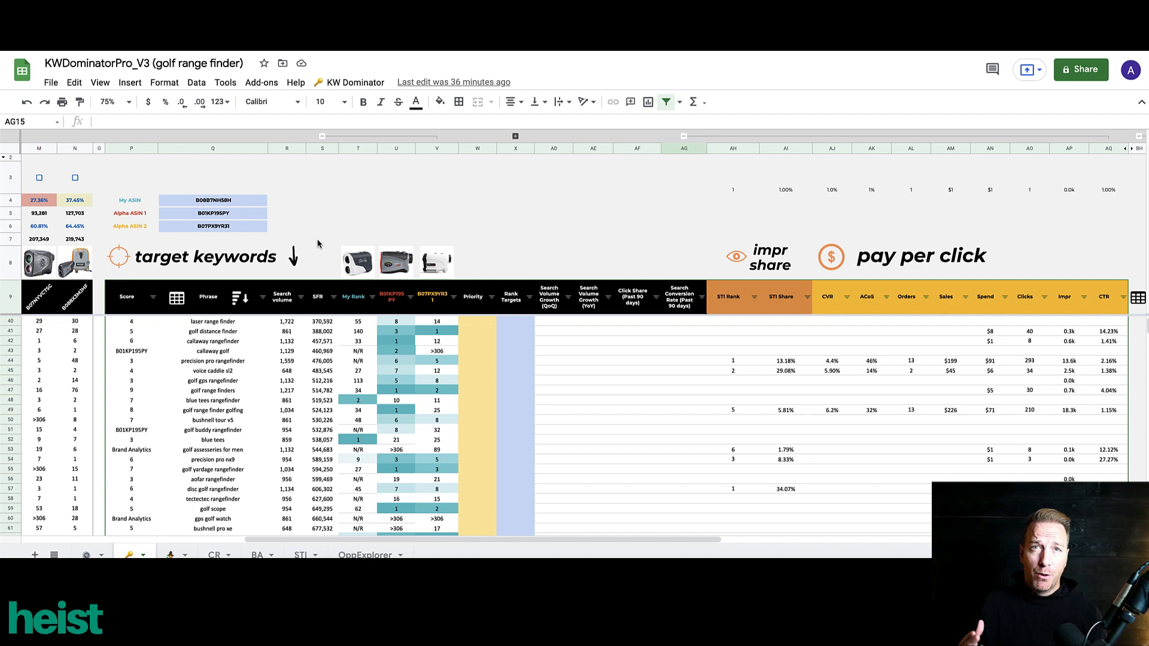
mouse_move(387, 499)
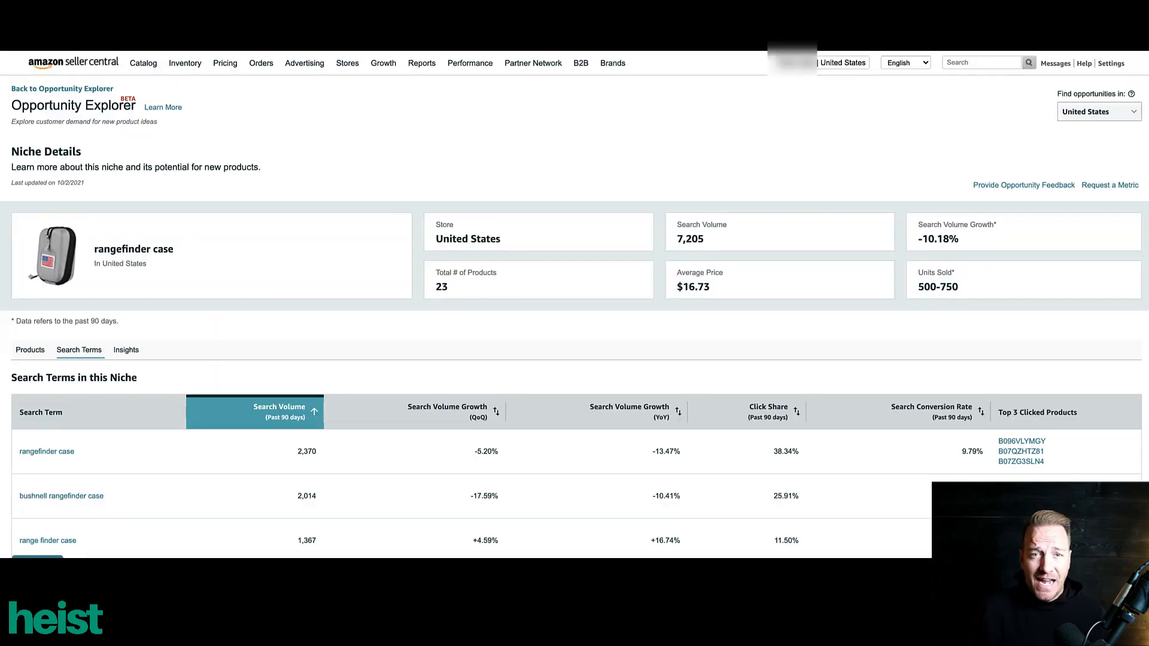
Scroll the Opportunity Explorer niche list toward the callaway rangefinder niche.
scroll(down, 3)
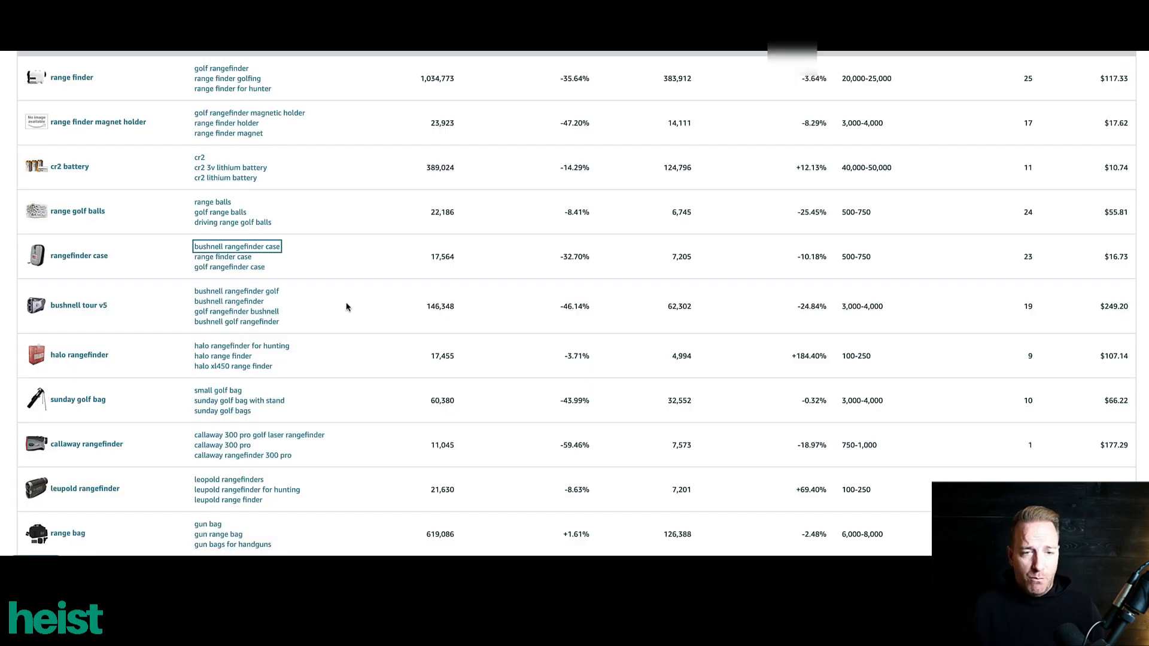
scroll(down, 3)
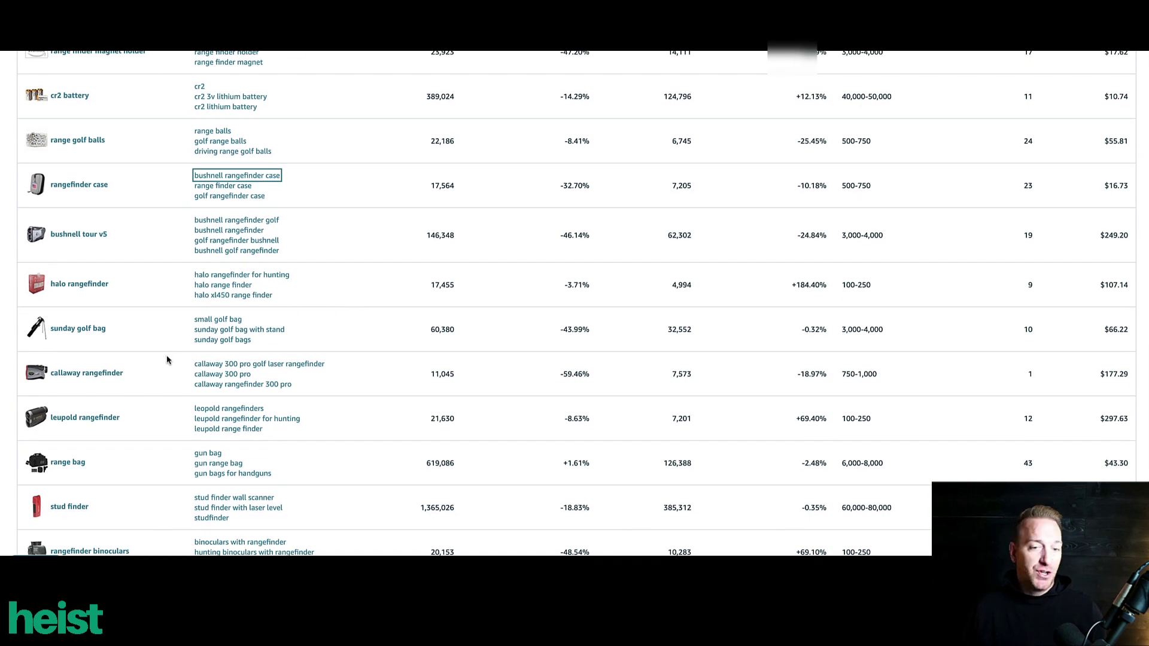
mouse_move(299, 370)
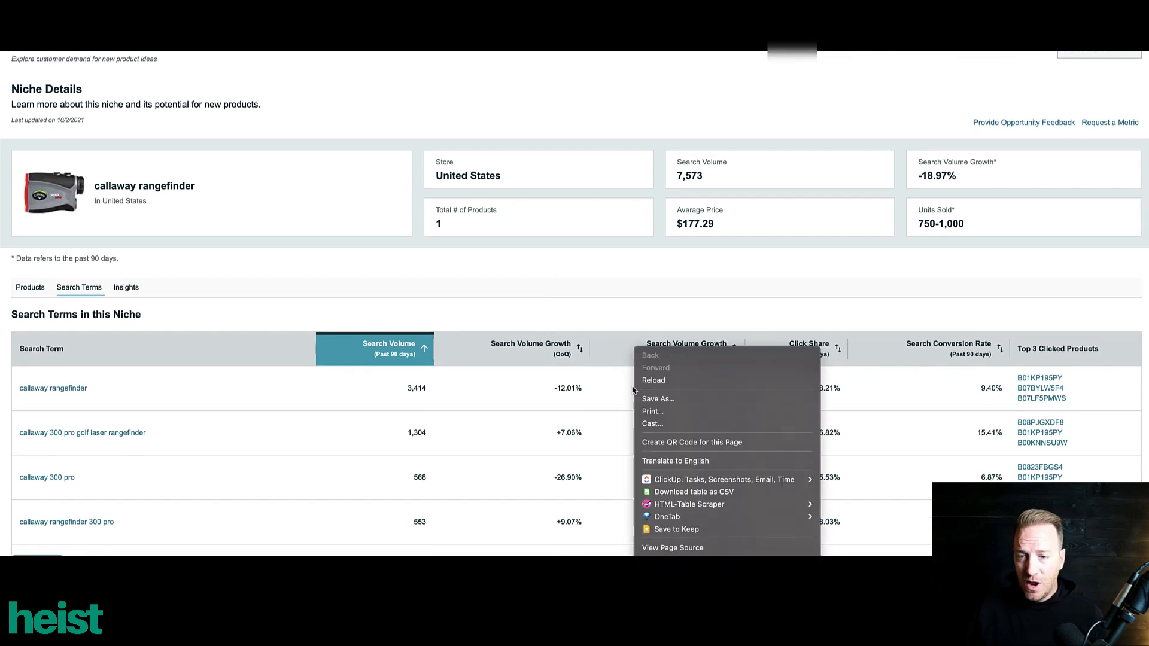
mouse_move(712, 504)
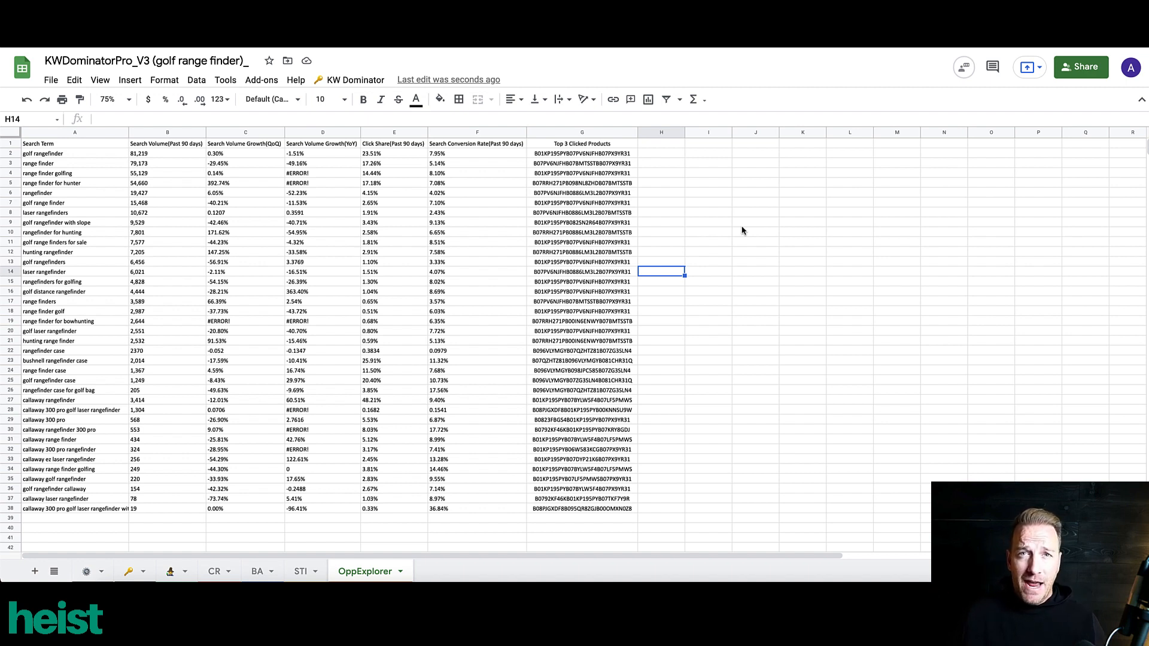
mouse_move(704, 211)
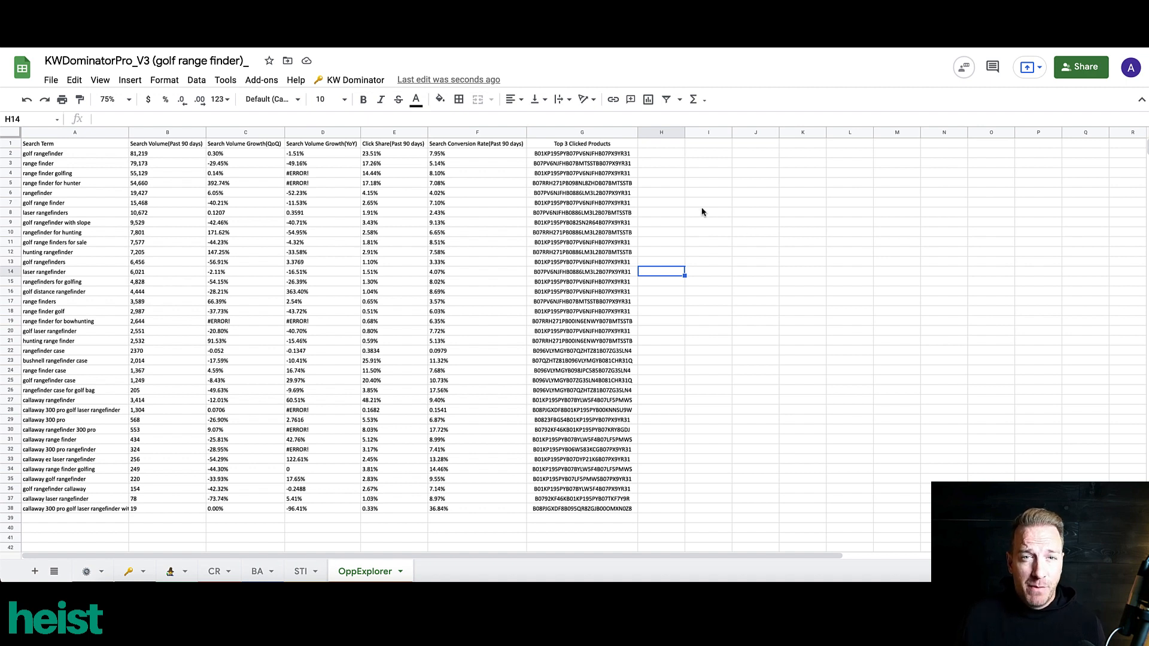
Send the scraped Opportunity Explorer terms into the KW Dominator target keywords sheet via '4) + Opp Explorer Terms'.
click(356, 79)
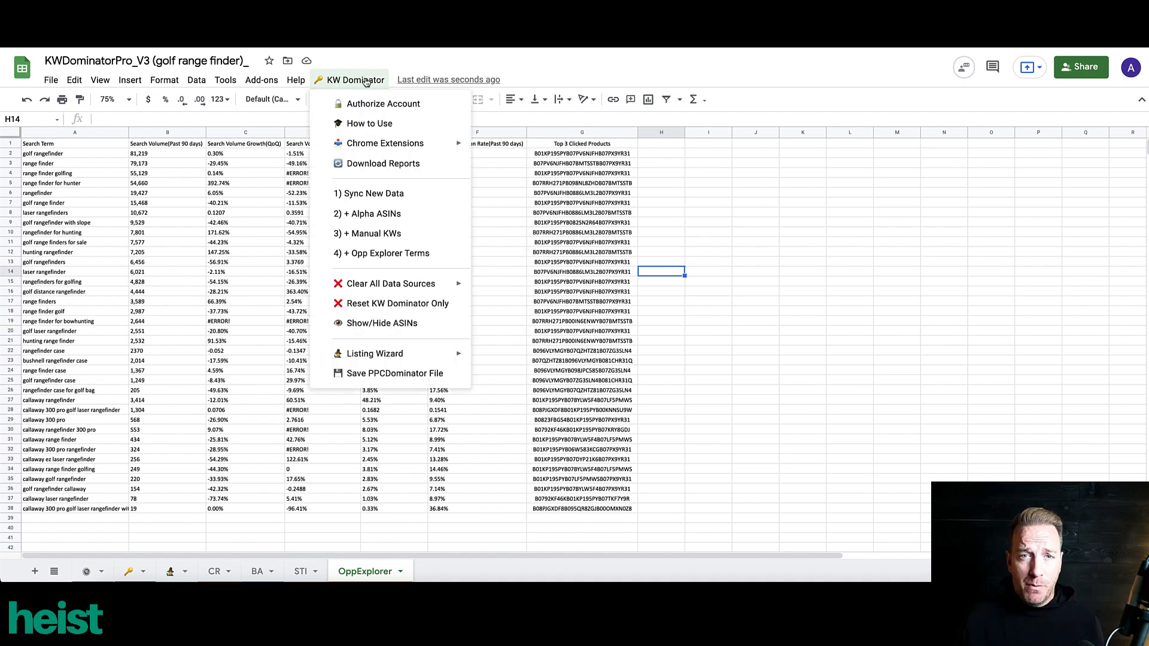
mouse_move(445, 254)
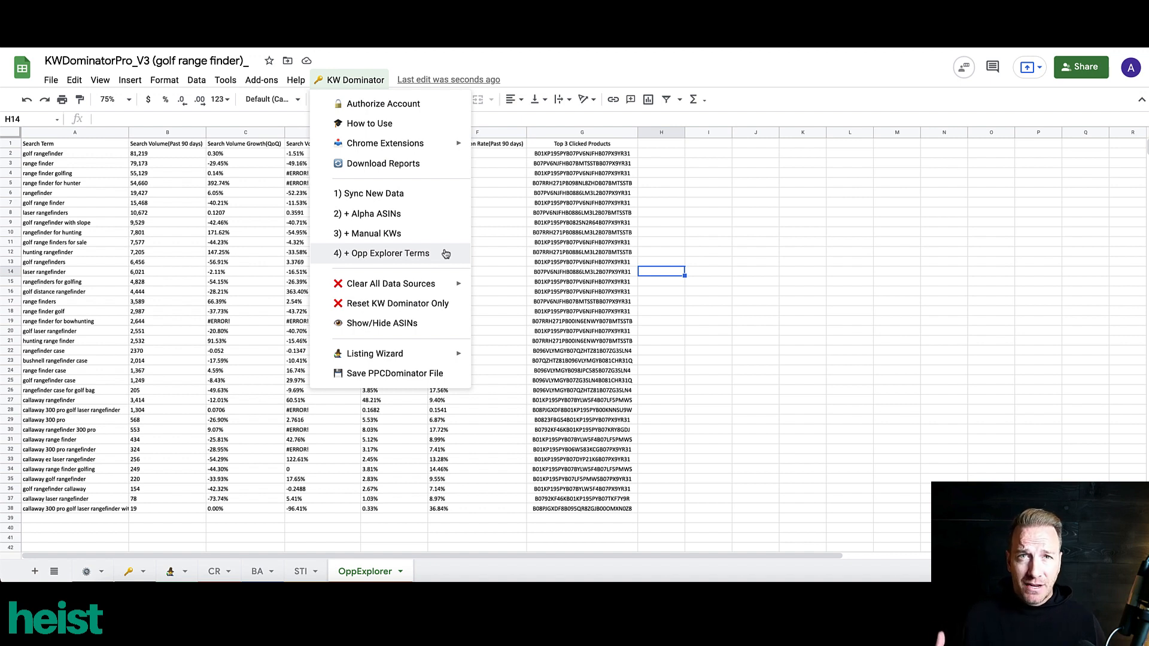
mouse_move(638, 273)
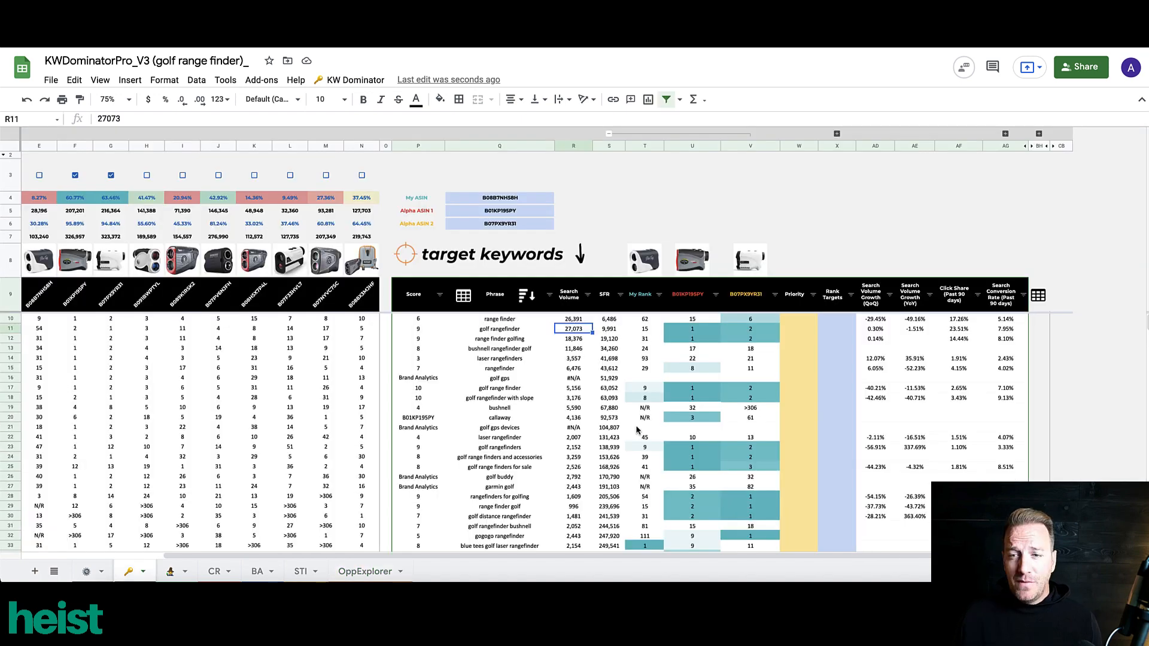
click(608, 438)
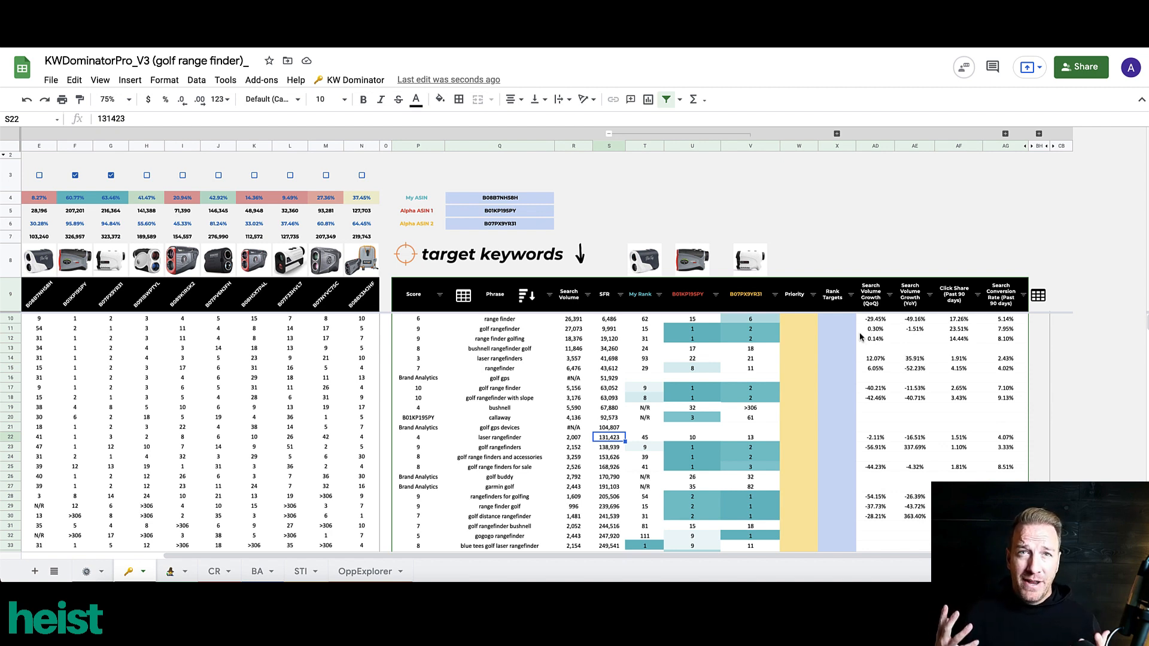
mouse_move(863, 312)
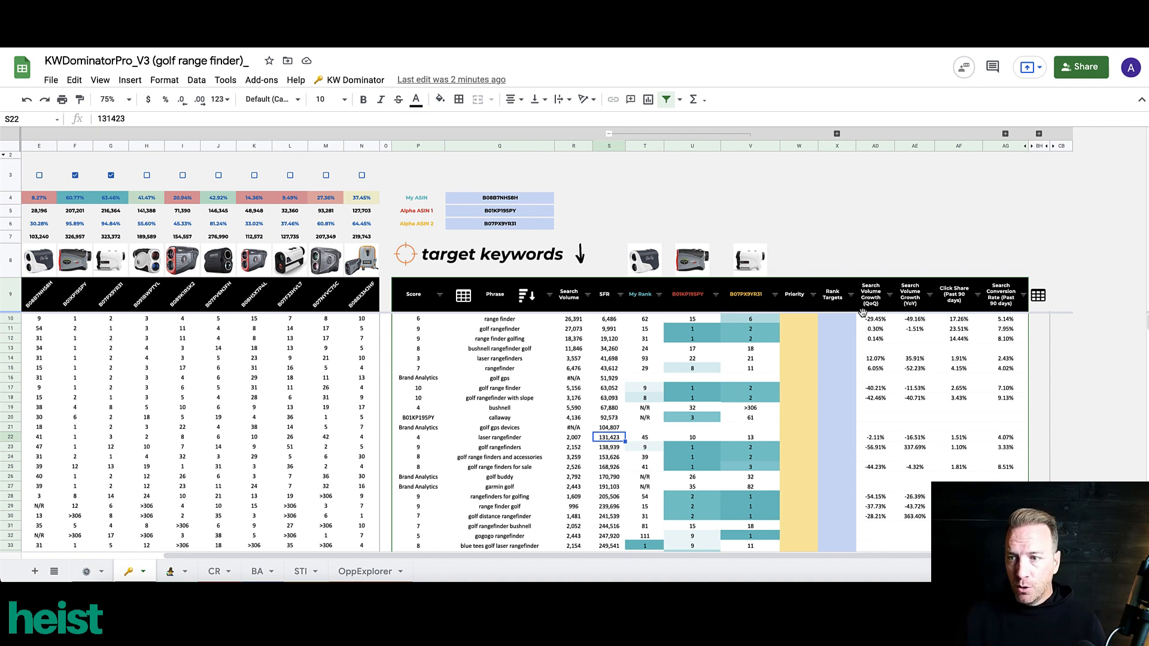
mouse_move(957, 313)
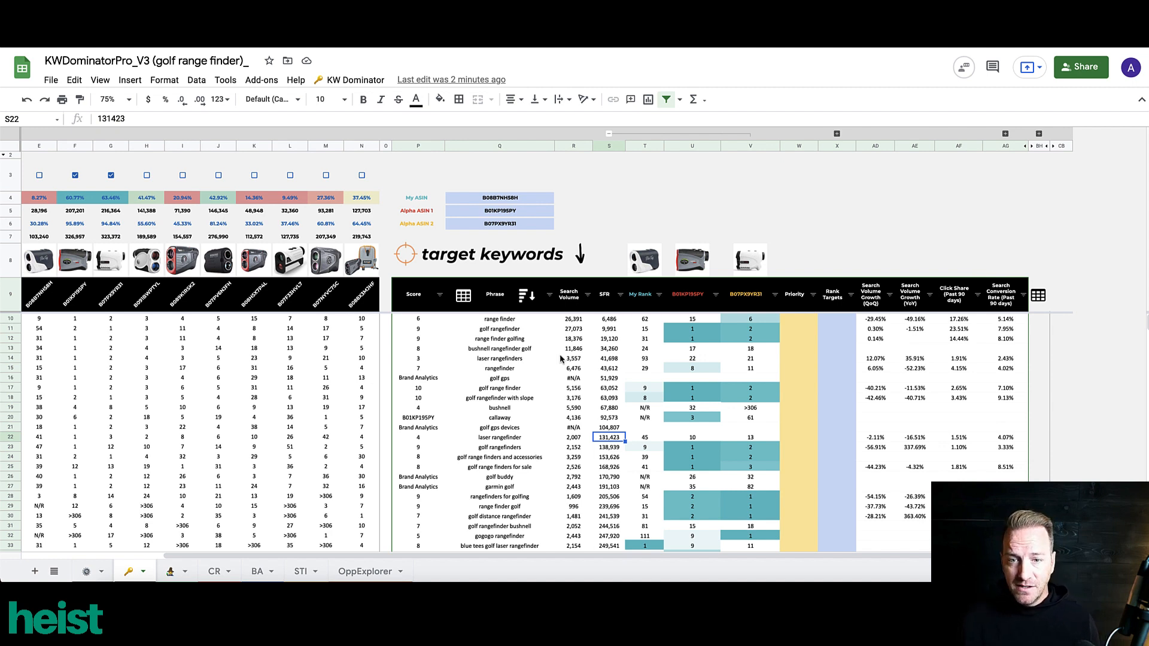
click(572, 327)
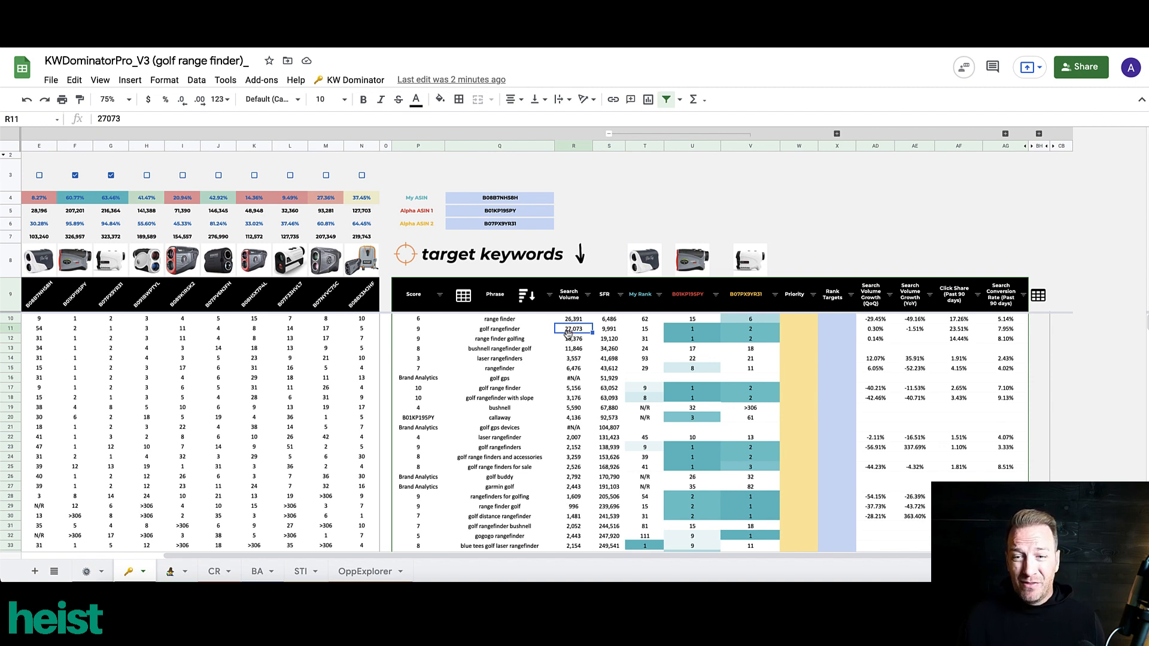
mouse_move(562, 340)
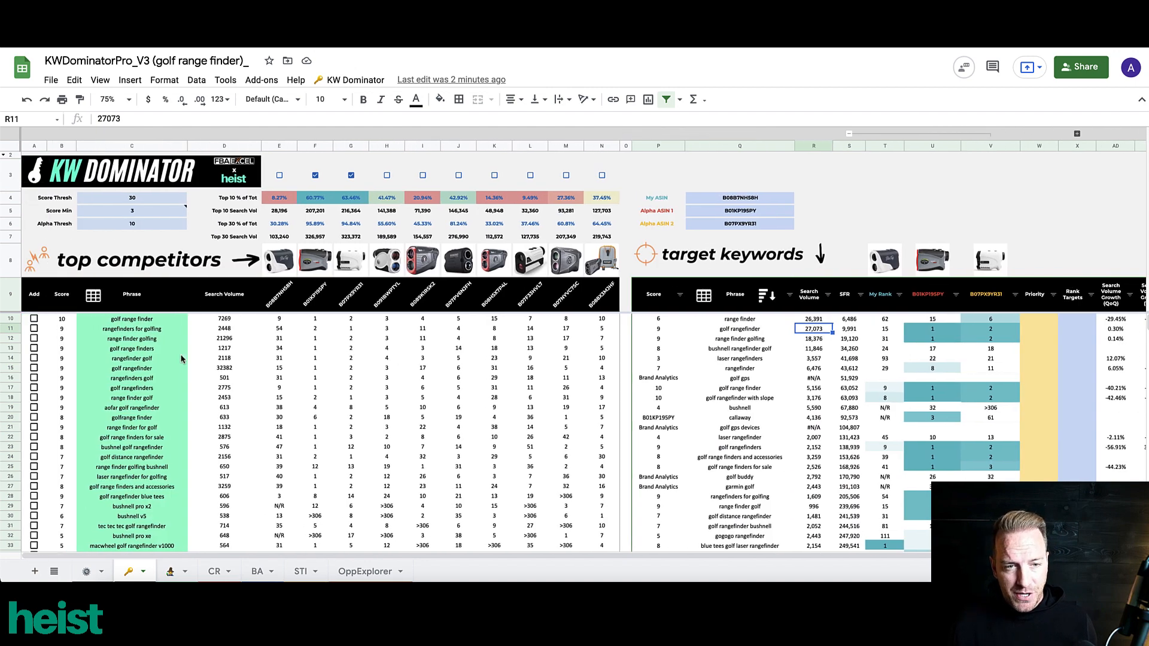
click(225, 369)
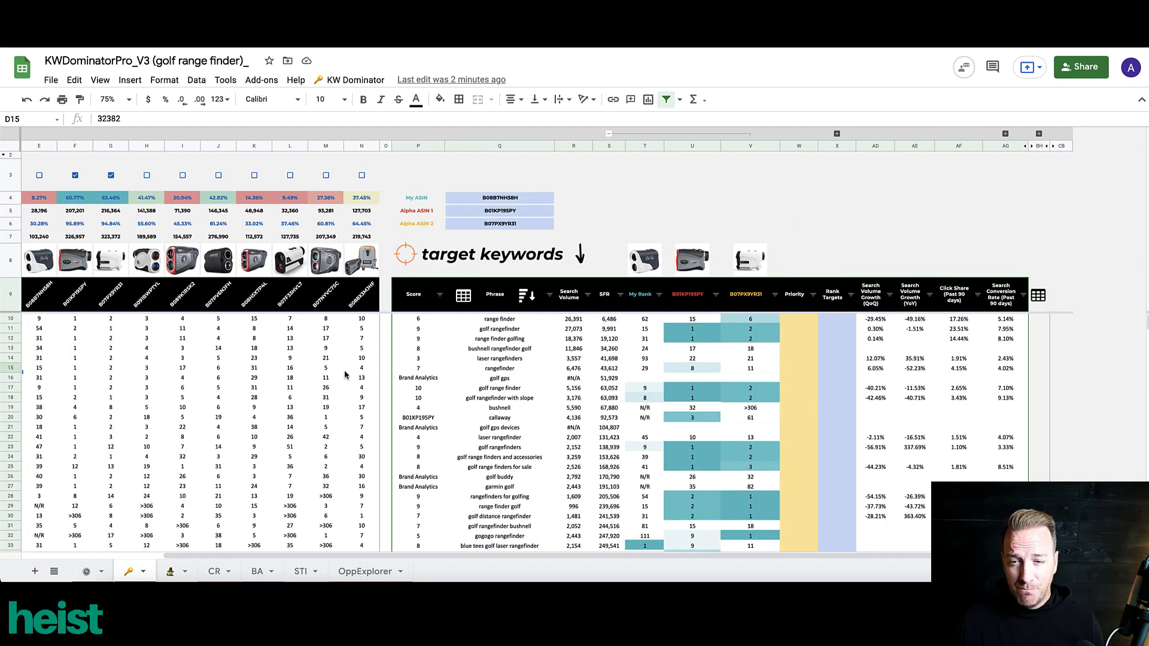
click(573, 328)
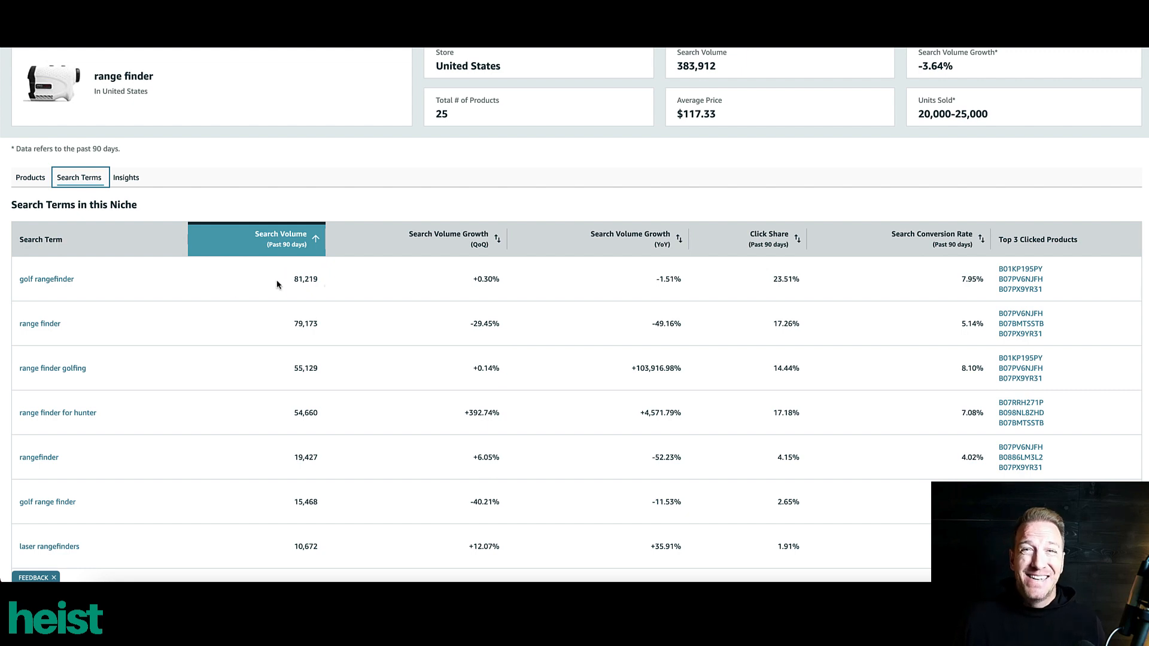
mouse_move(292, 277)
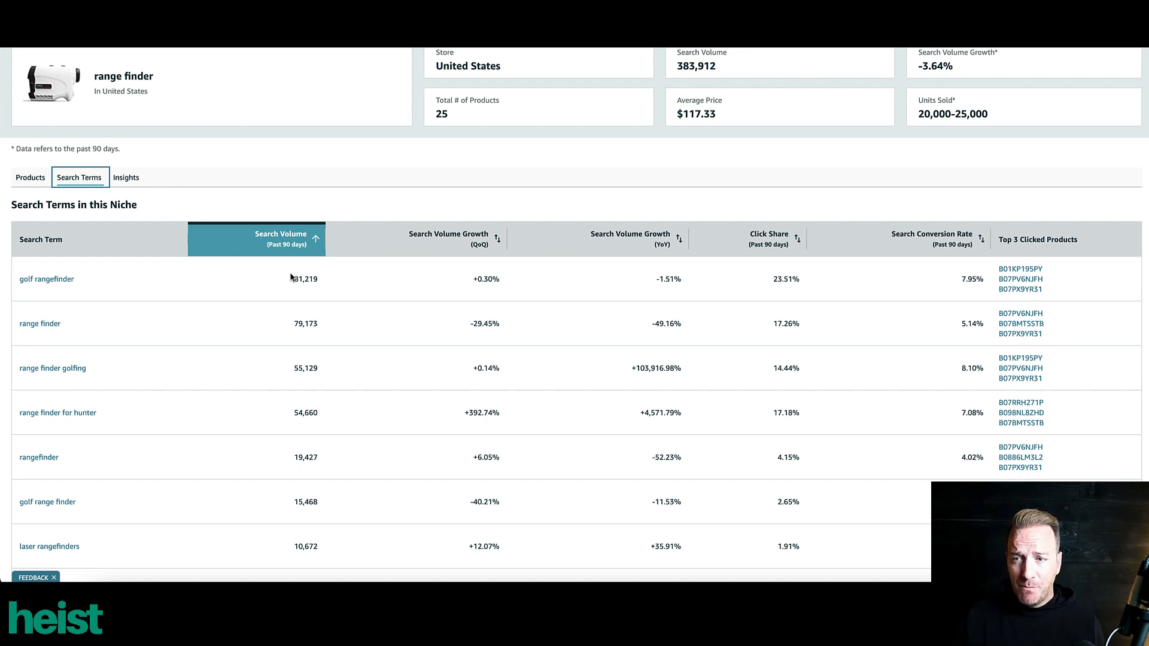
mouse_move(588, 334)
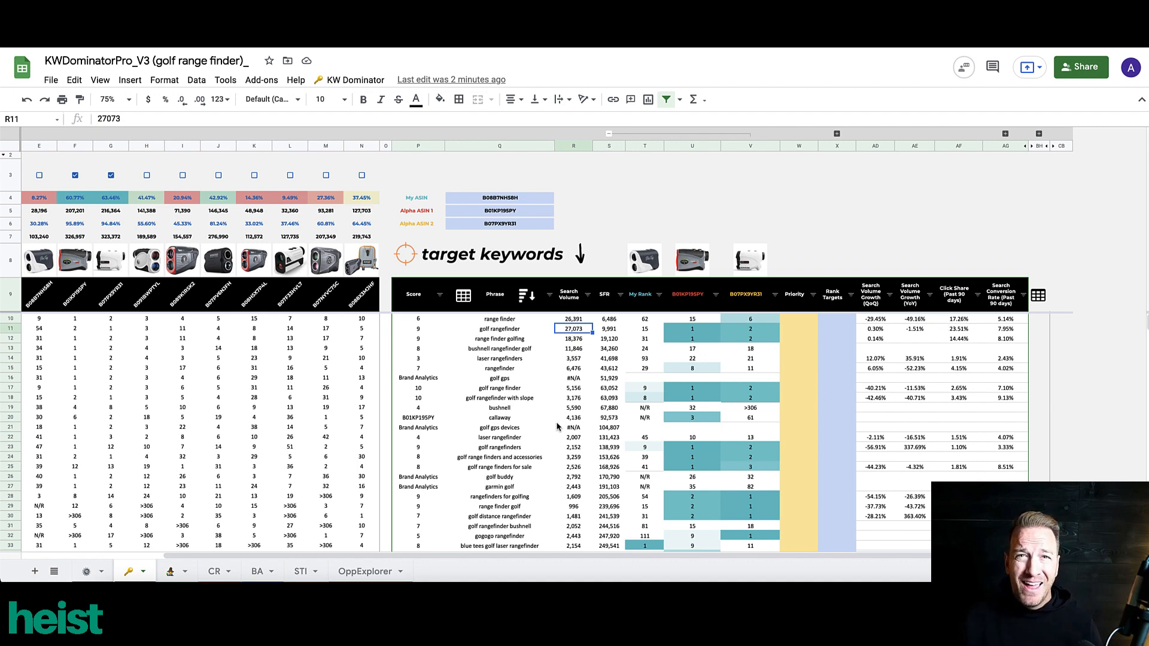
Scroll the target keywords table down to the rows tagged OppExplorer, such as range finder for hunter.
scroll(down, 3)
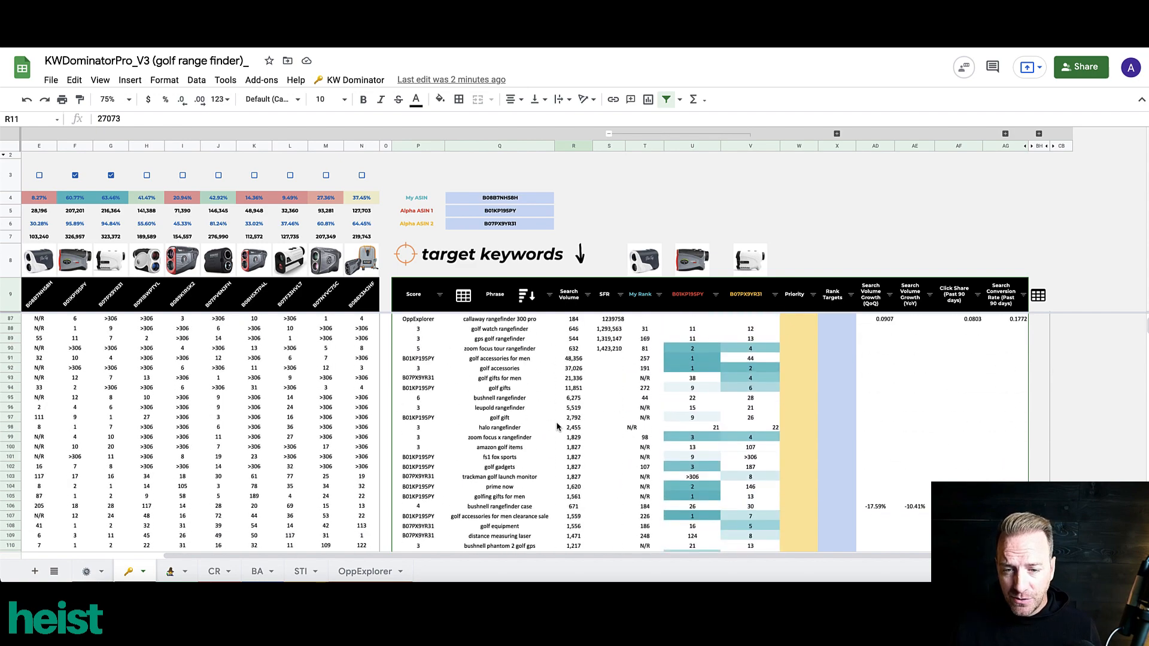
scroll(down, 3)
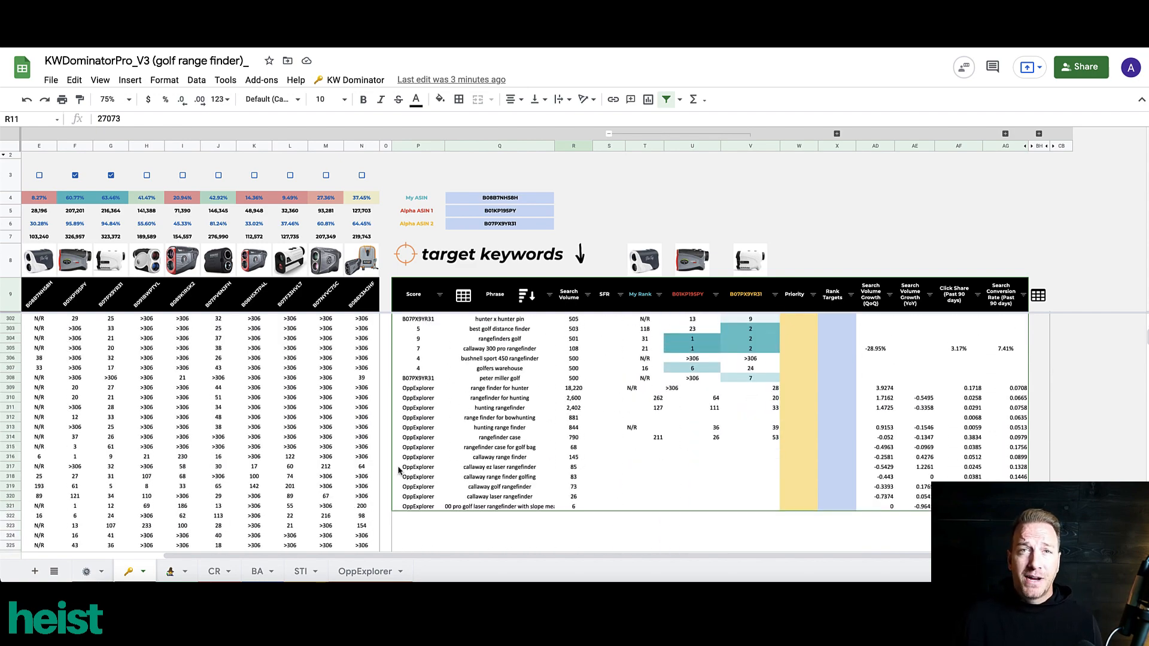
mouse_move(441, 459)
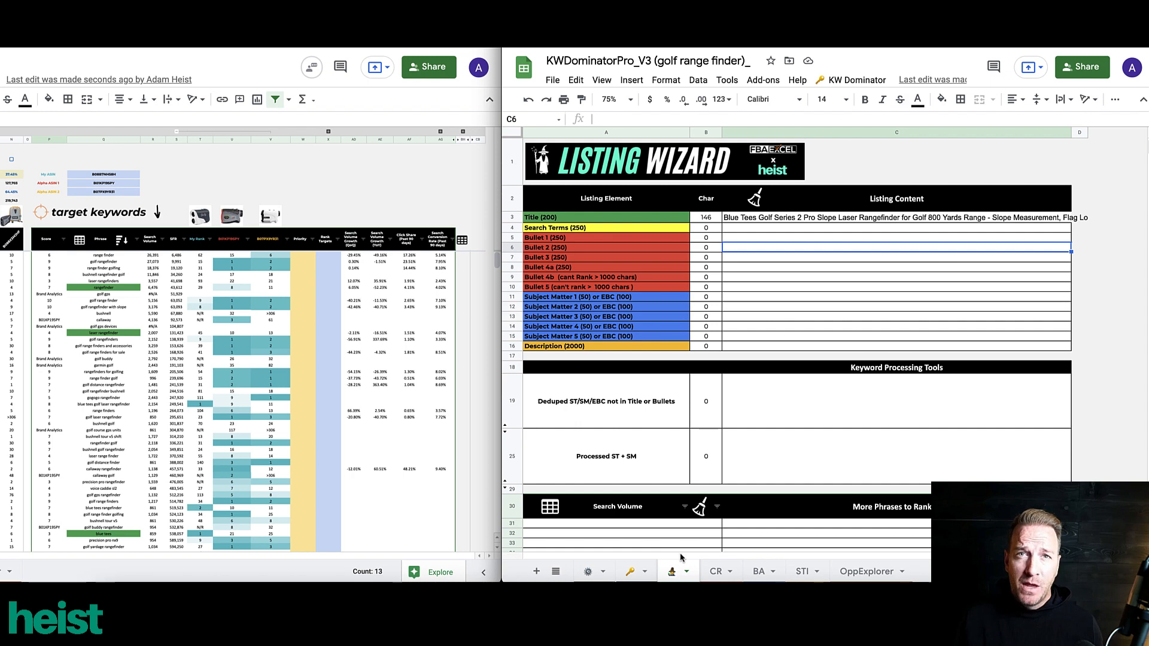
mouse_move(759, 254)
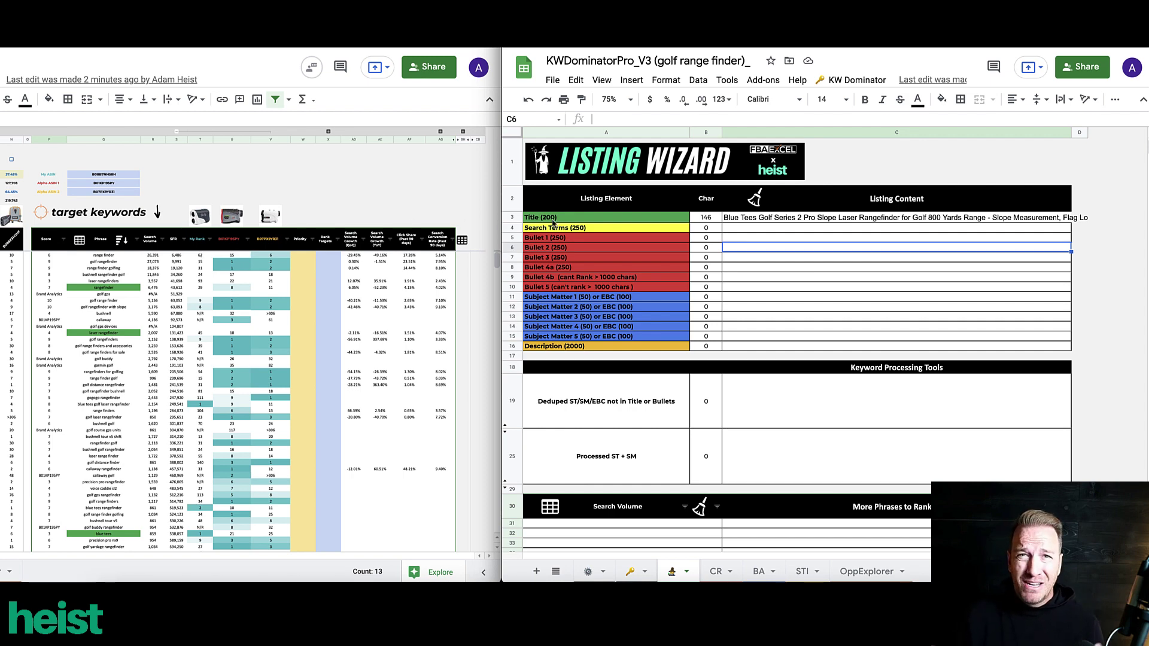
Edit the Listing Wizard title in C3 to include 'Golf Rangefinder' at 158 characters, turning matched keywords green.
click(896, 217)
text( Rangefinder)
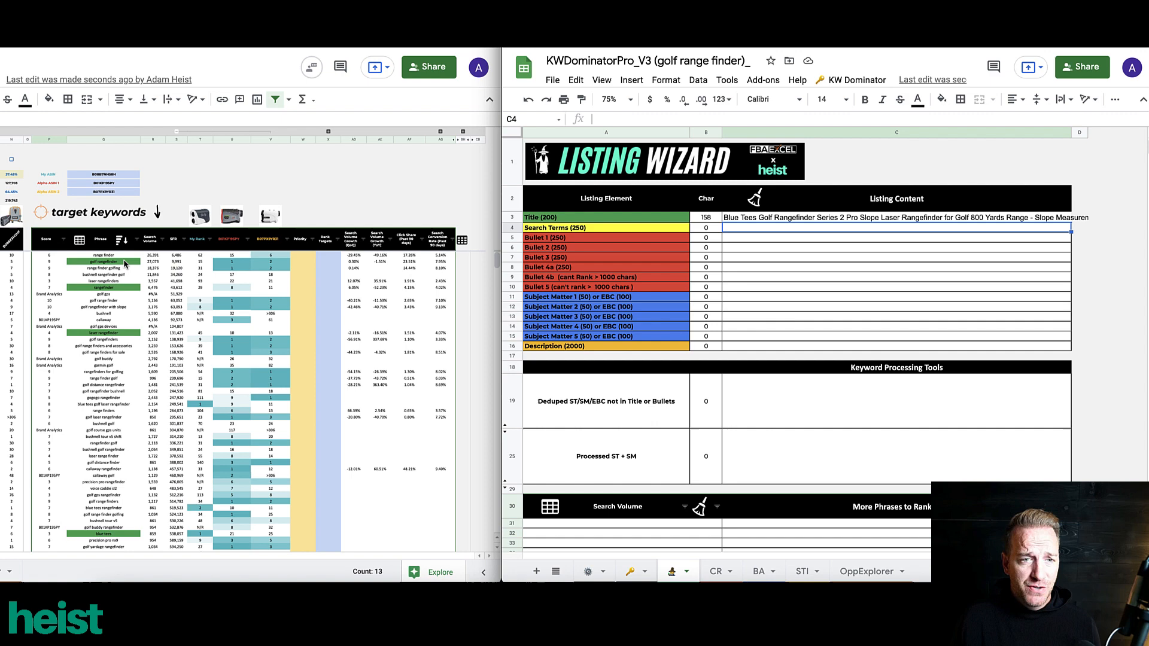
mouse_move(637, 225)
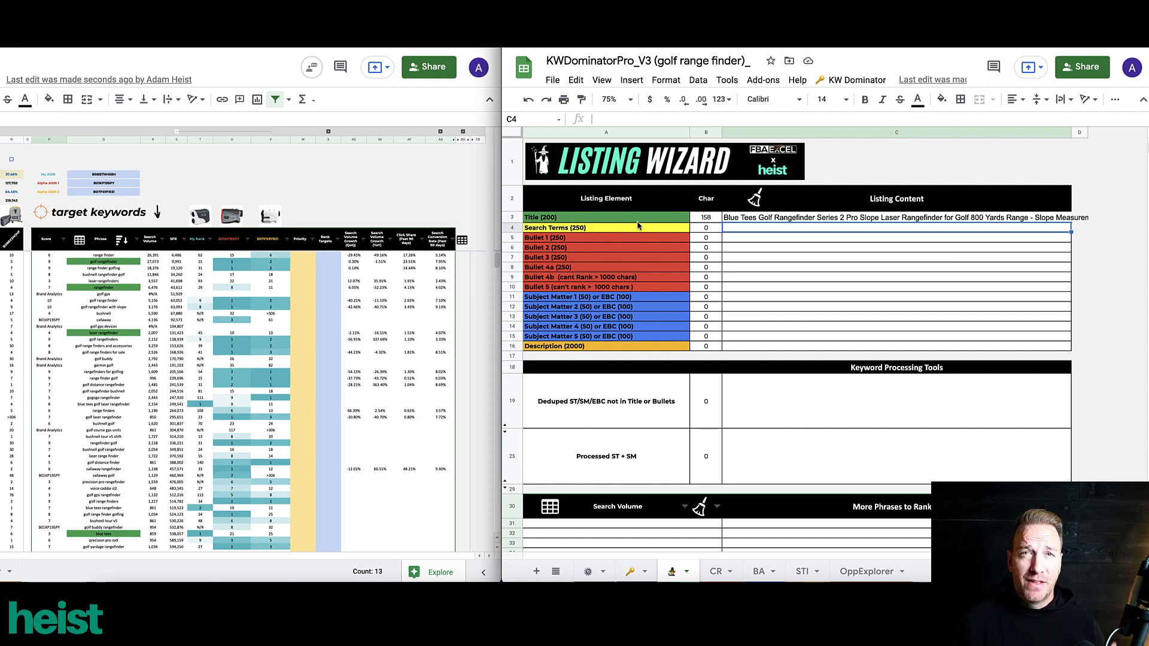